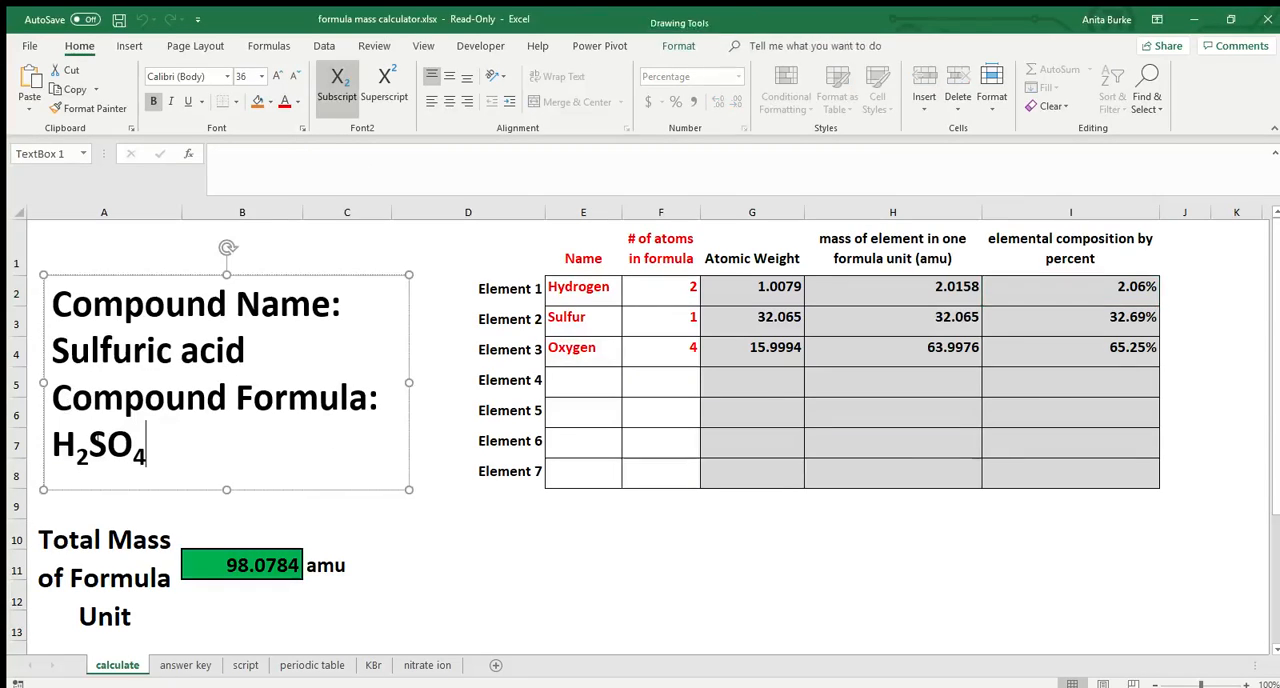
{"action": "mouse_move", "coordinate": [290, 277]}
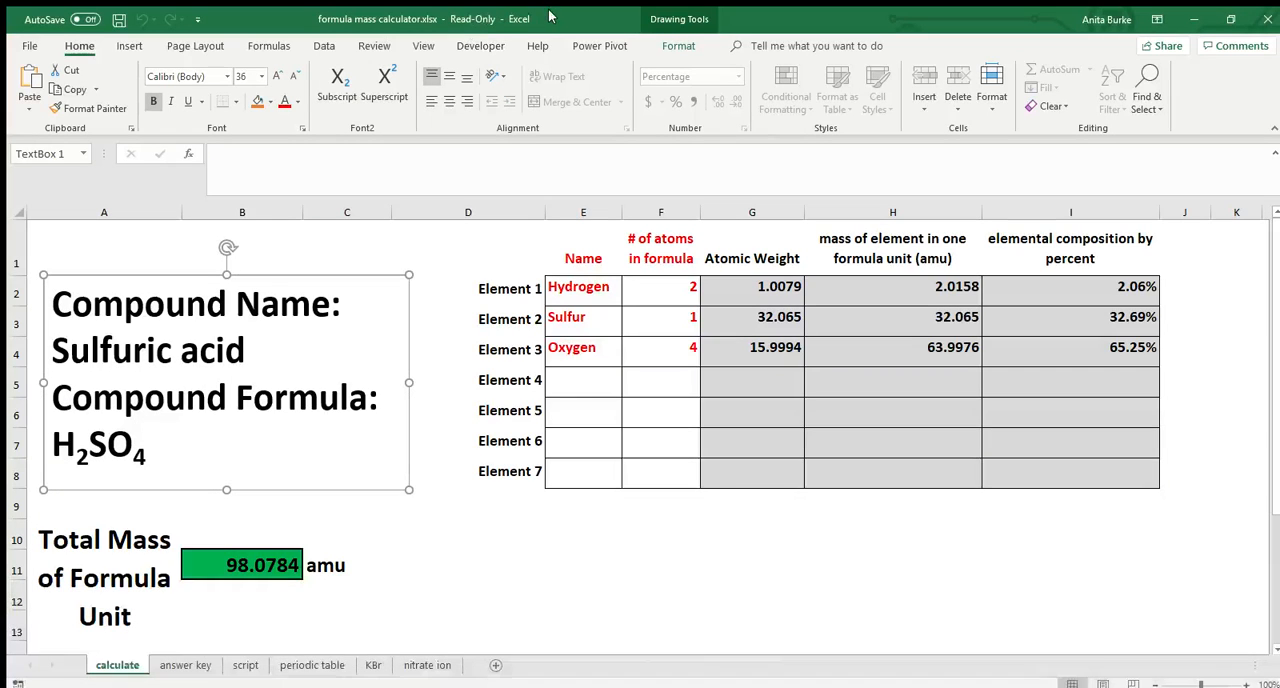
{"action": "mouse_move", "coordinate": [542, 216]}
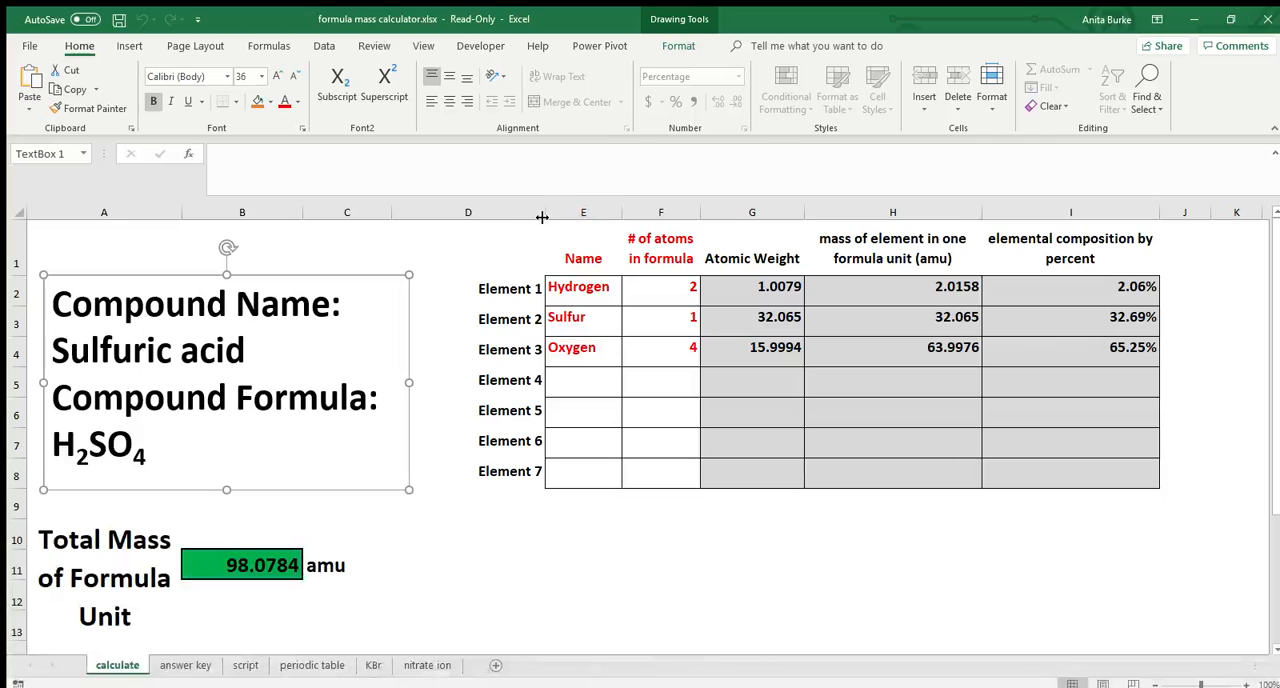
{"action": "mouse_move", "coordinate": [487, 270]}
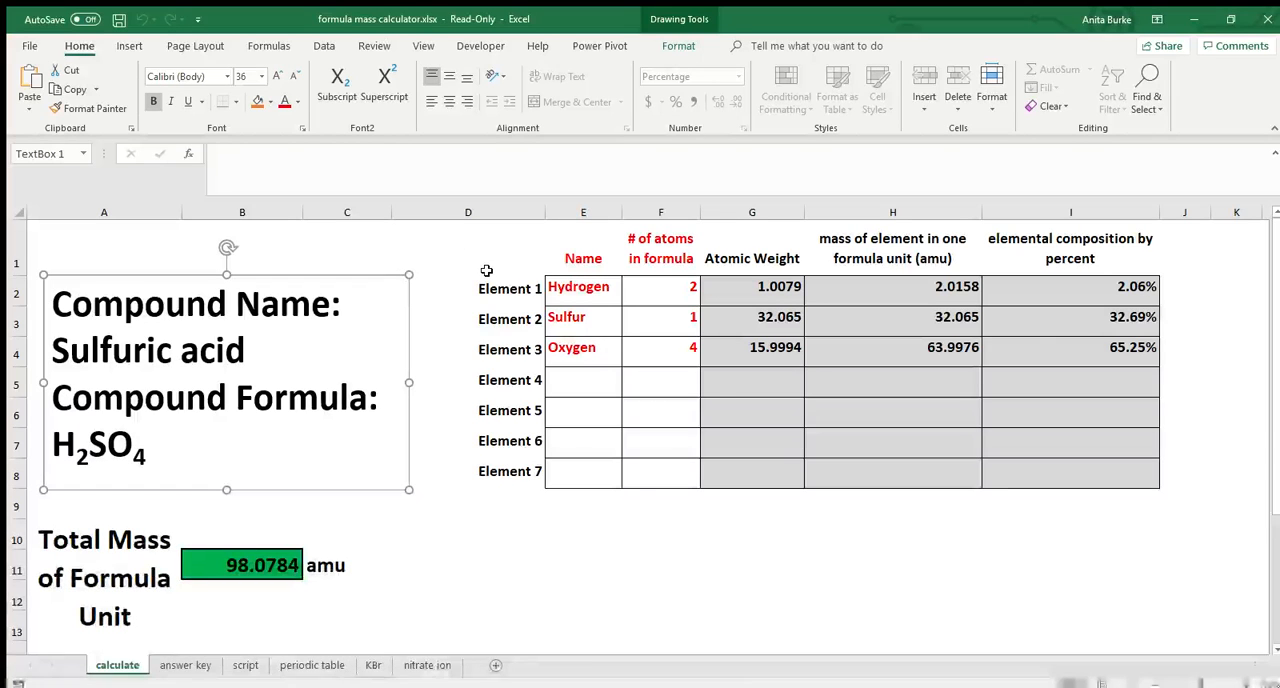
{"action": "mouse_move", "coordinate": [421, 296]}
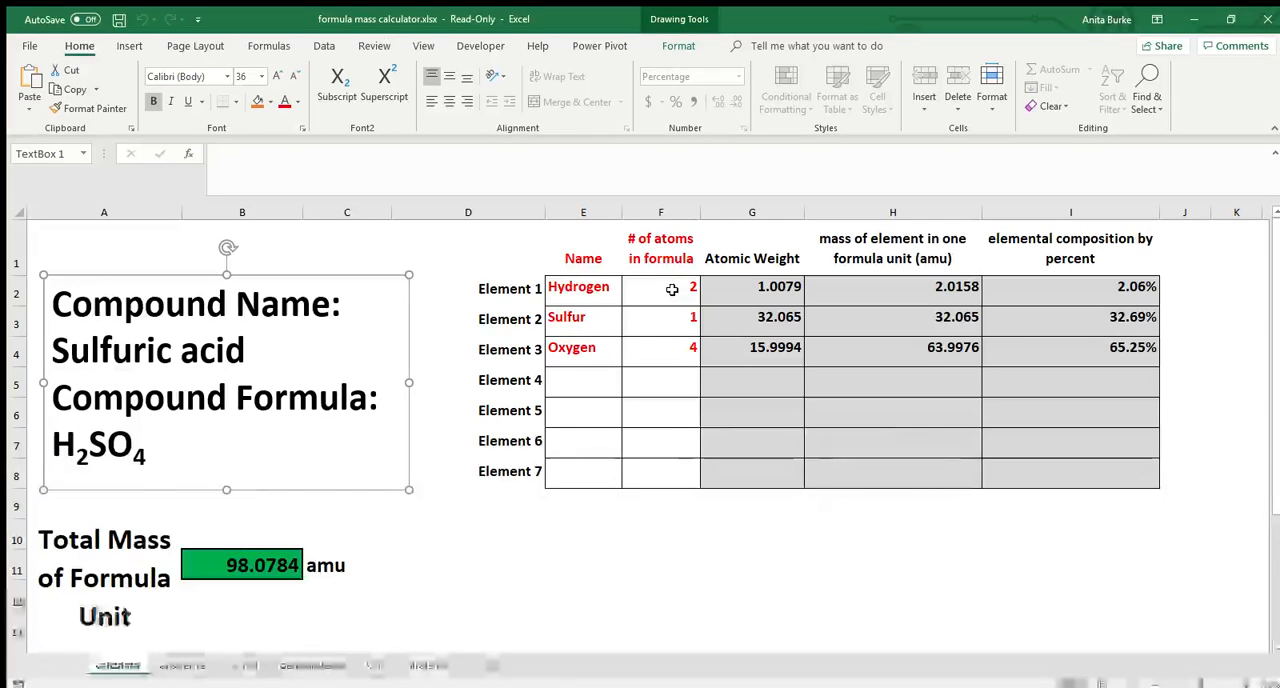
- Browse the periodic table sheet and select Boron and its atomic weight, 10.811
{"action": "left_click", "coordinate": [660, 287]}
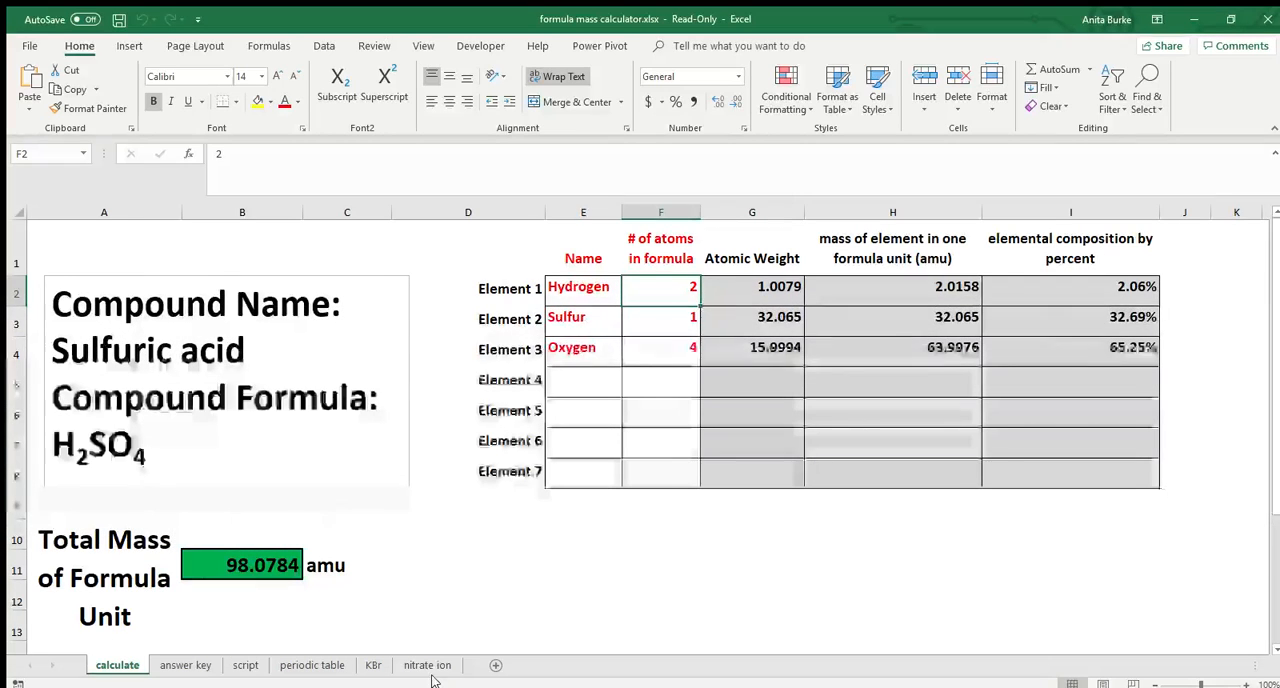
{"action": "mouse_move", "coordinate": [285, 681]}
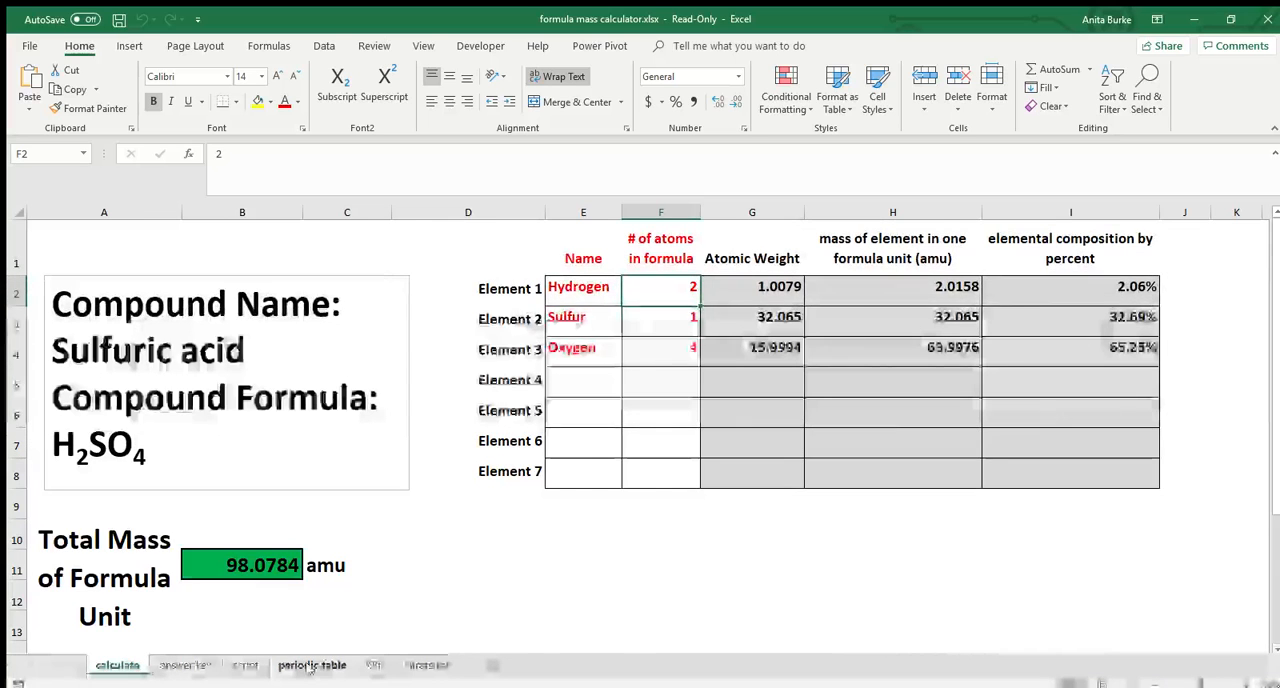
{"action": "left_click", "coordinate": [312, 664]}
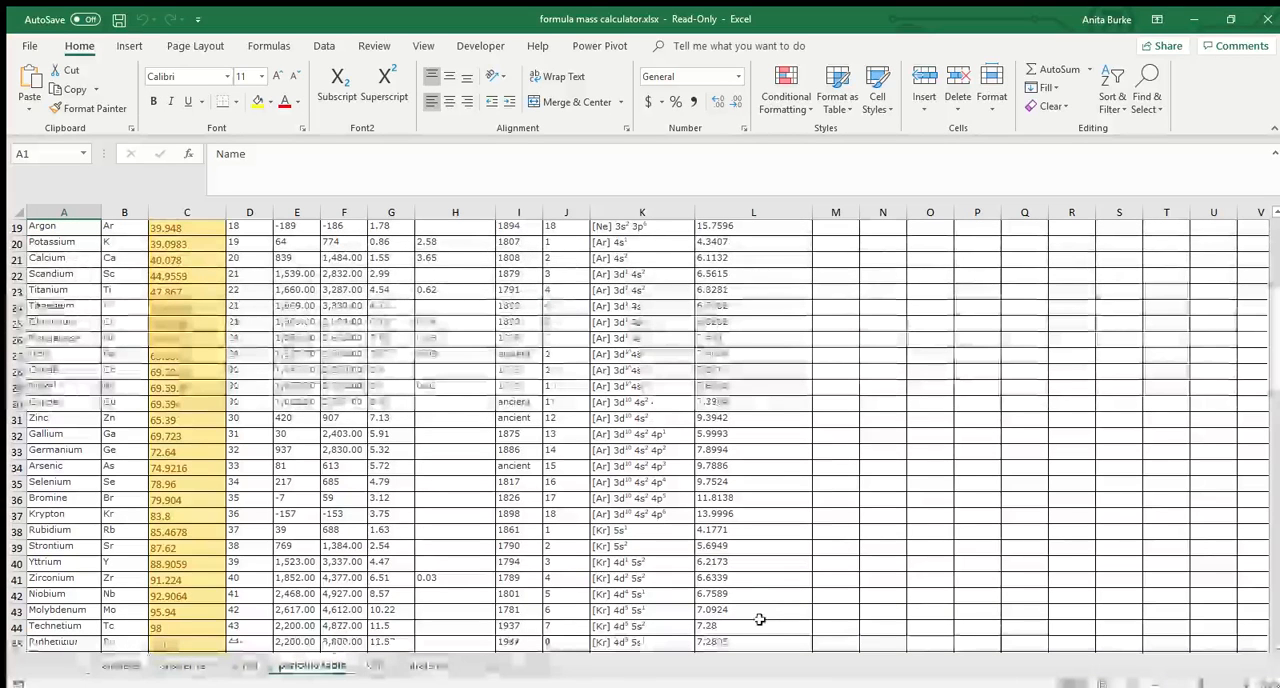
{"action": "scroll", "scroll_direction": "up", "scroll_amount": 3}
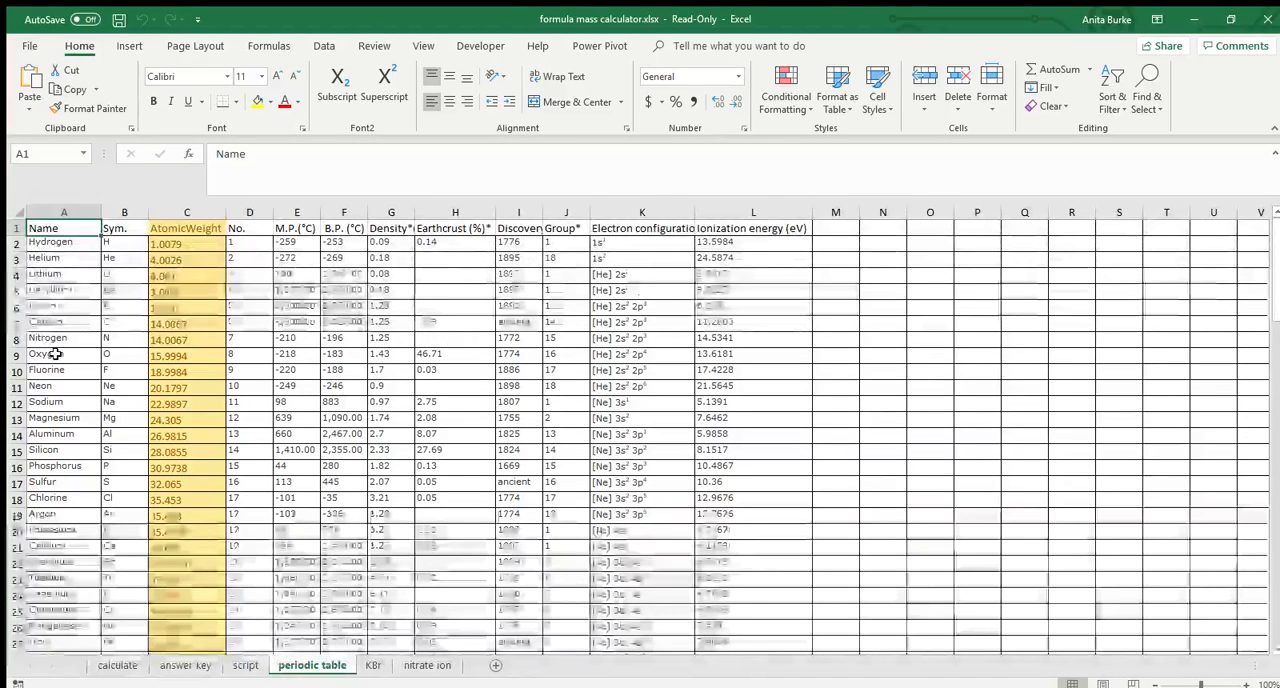
{"action": "scroll", "scroll_direction": "down", "scroll_amount": 3}
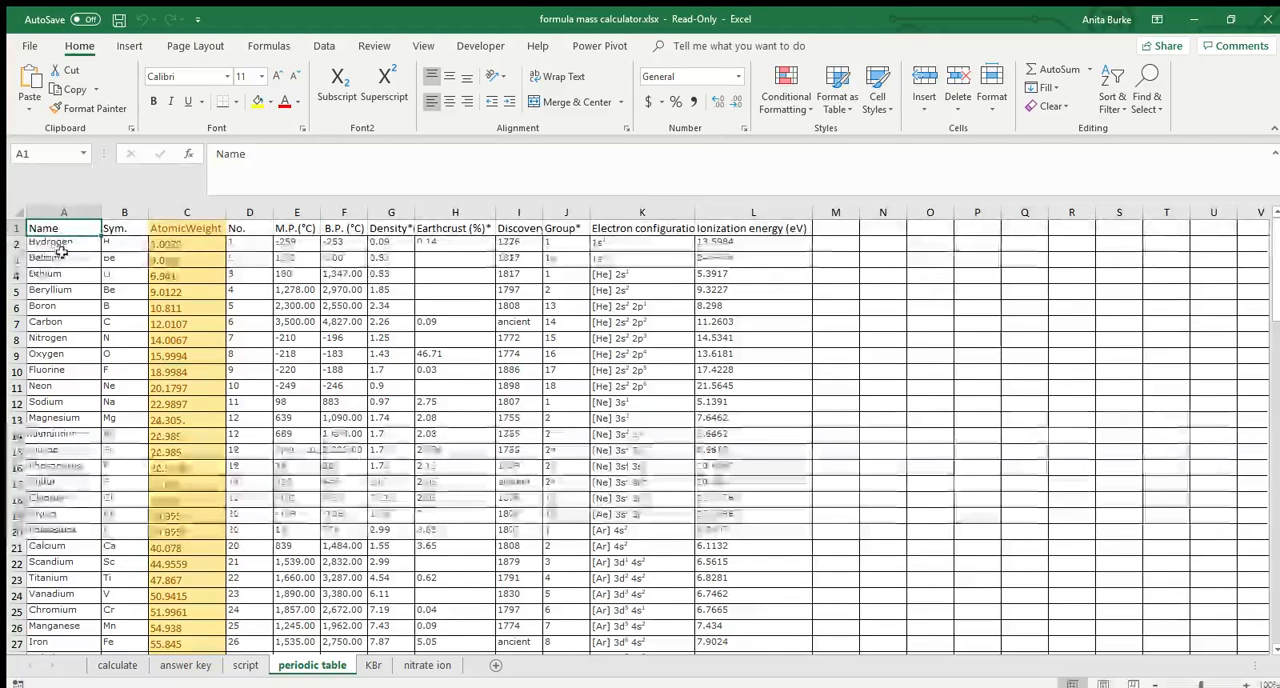
{"action": "left_click", "coordinate": [50, 306]}
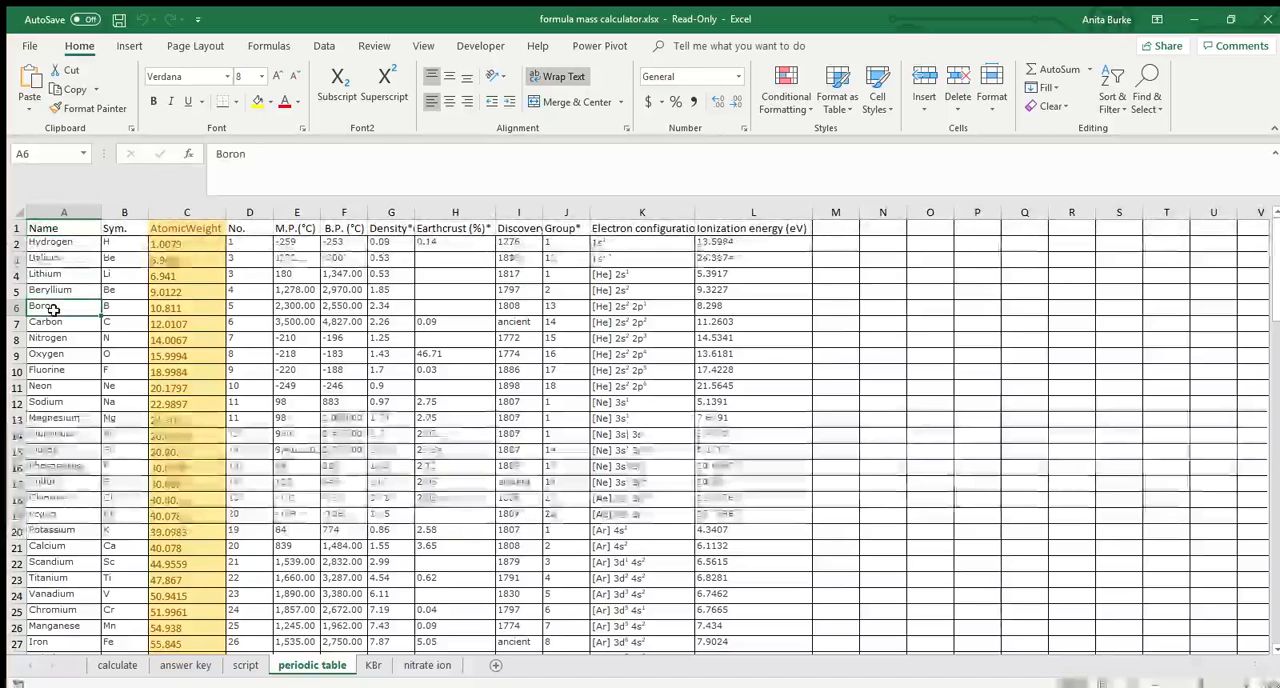
{"action": "left_click", "coordinate": [186, 306]}
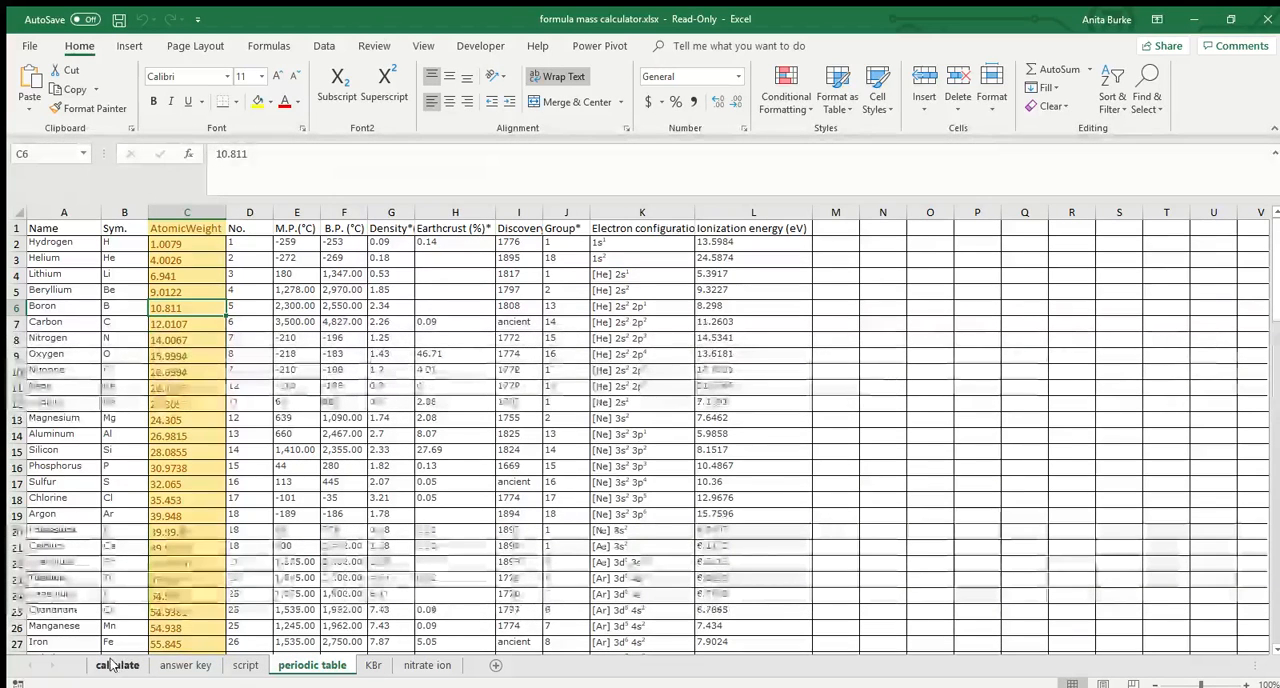
- Back on the calculate sheet, select the inputs E2:F8 and delete Hydrogen from E2
{"action": "left_click", "coordinate": [117, 665]}
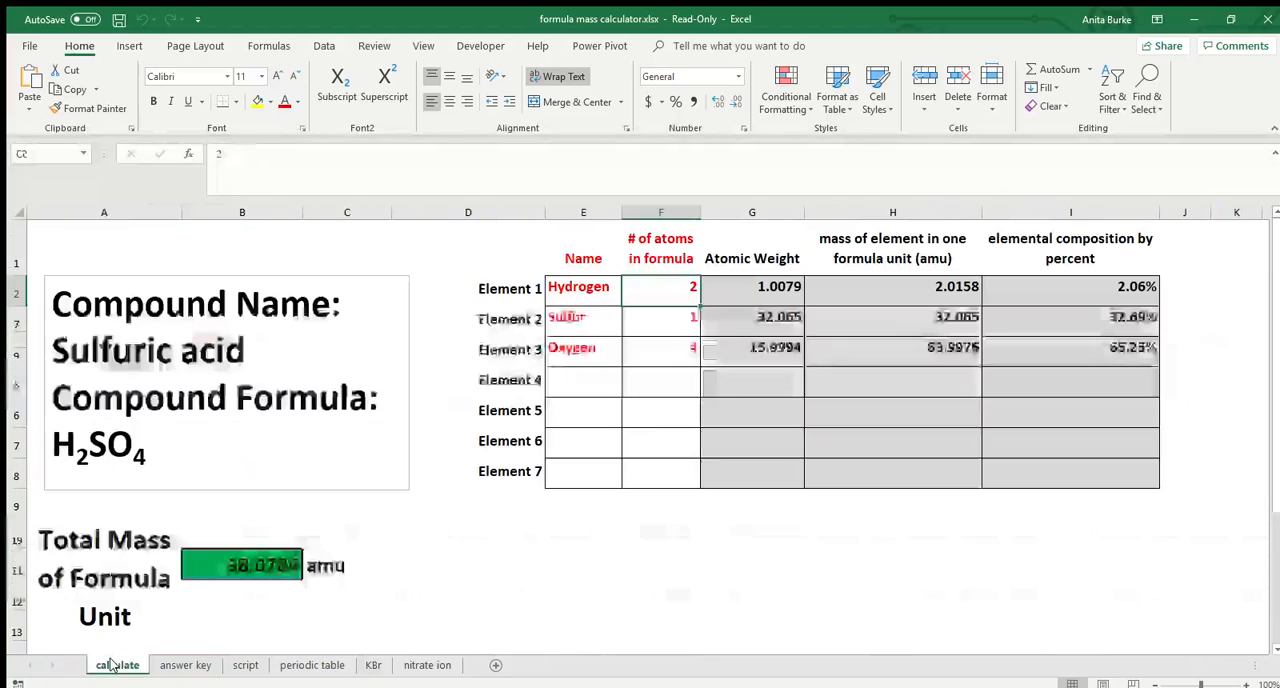
{"action": "left_click", "coordinate": [660, 287]}
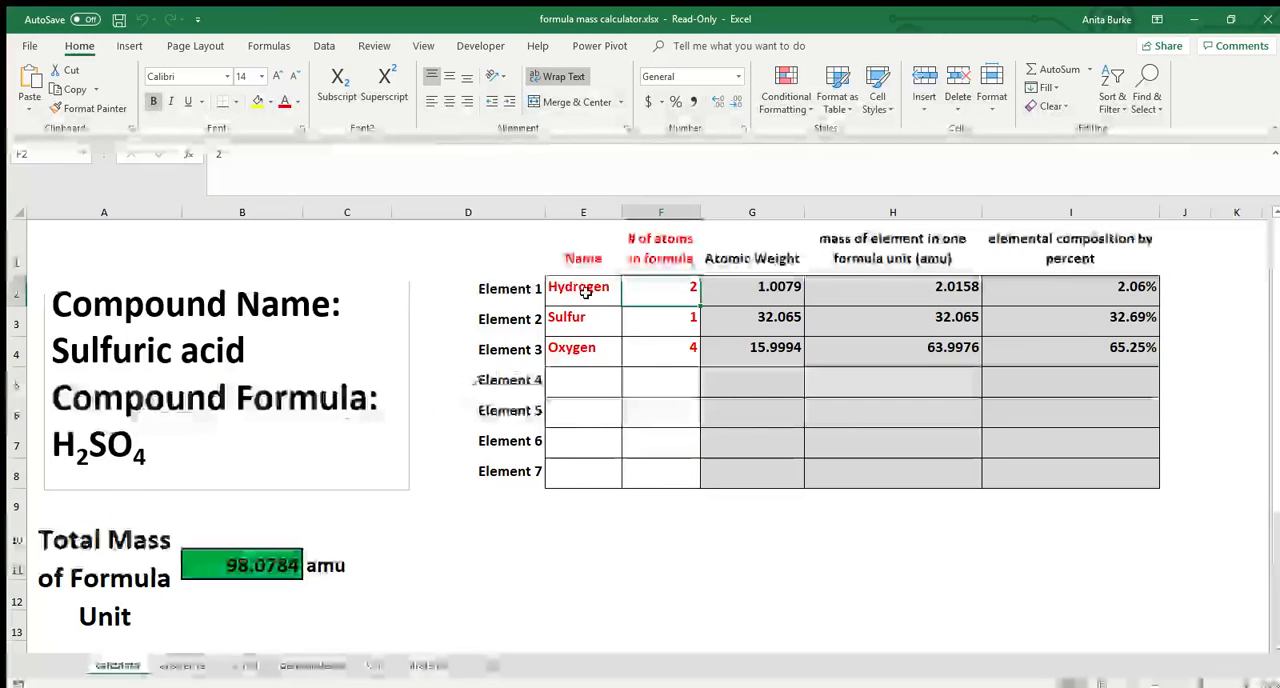
{"action": "left_click_drag", "start_coordinate": [583, 287], "coordinate": [660, 456]}
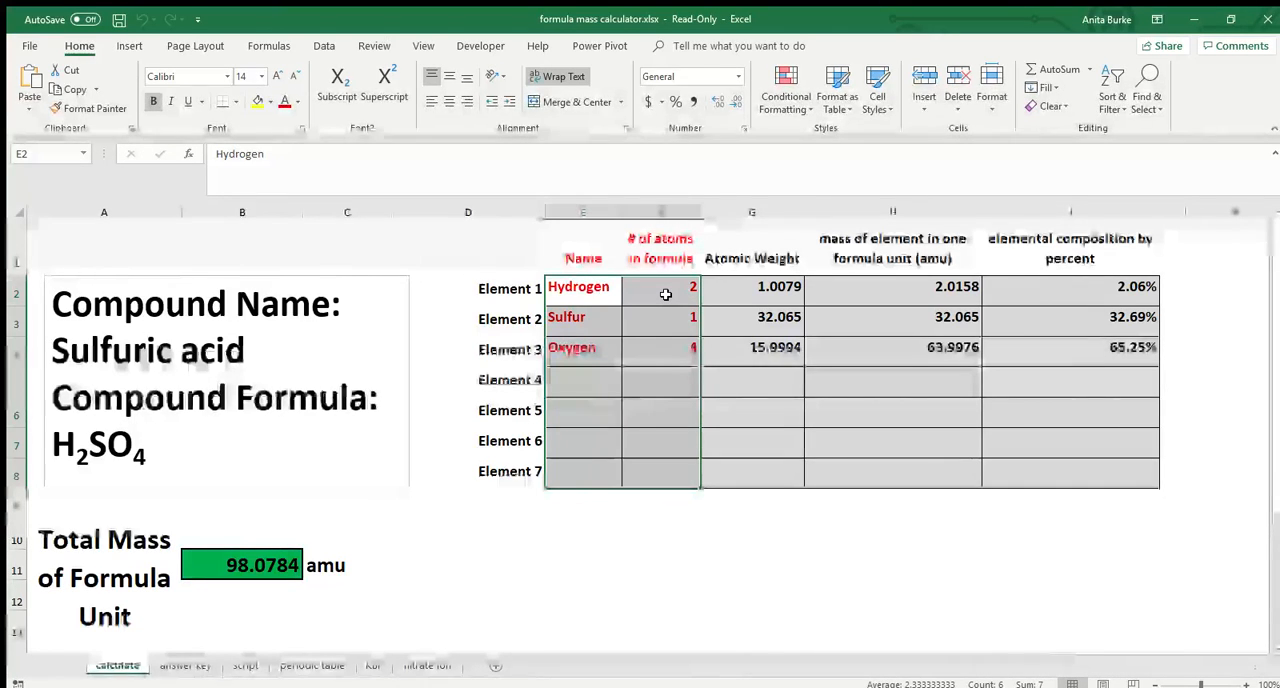
{"action": "left_click", "coordinate": [660, 287]}
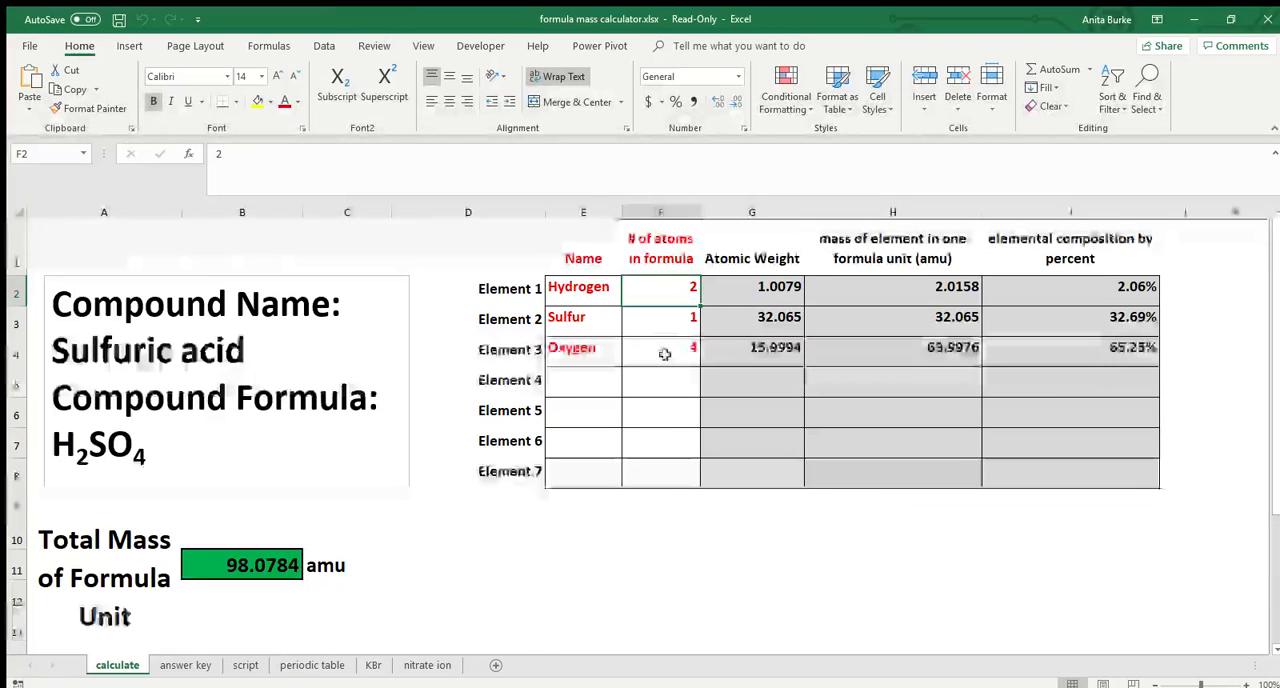
{"action": "left_click", "coordinate": [579, 287]}
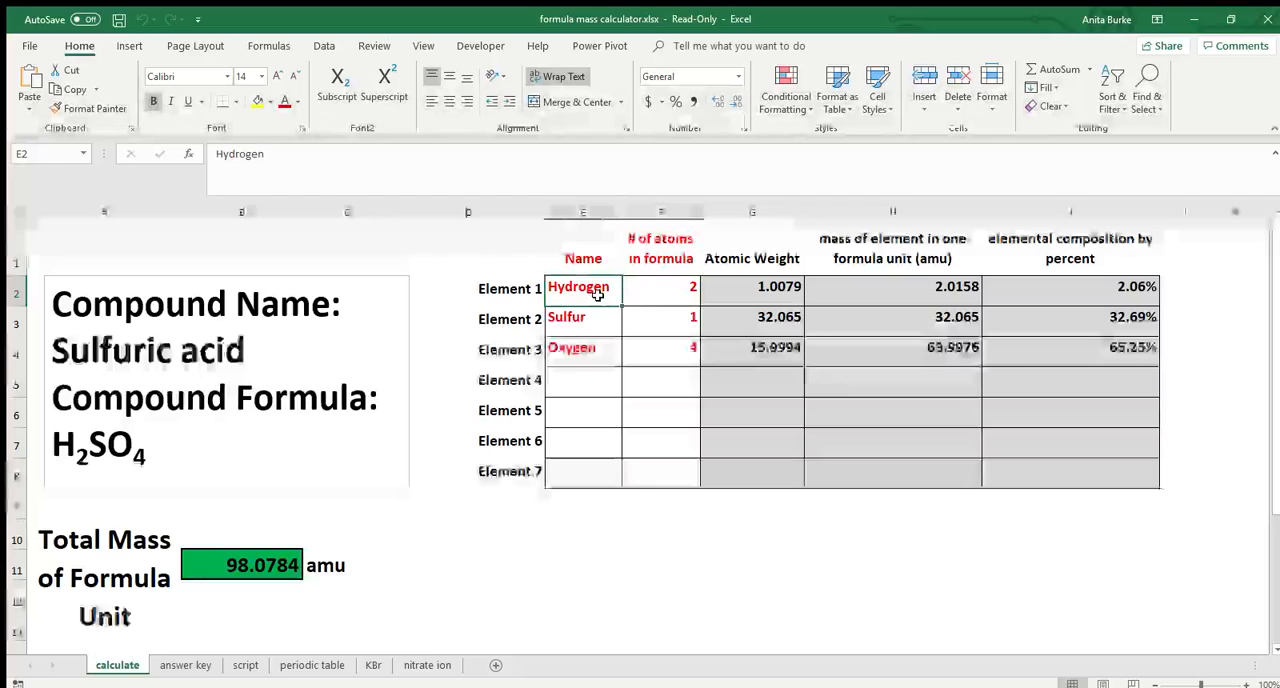
{"action": "key", "text": "Delete"}
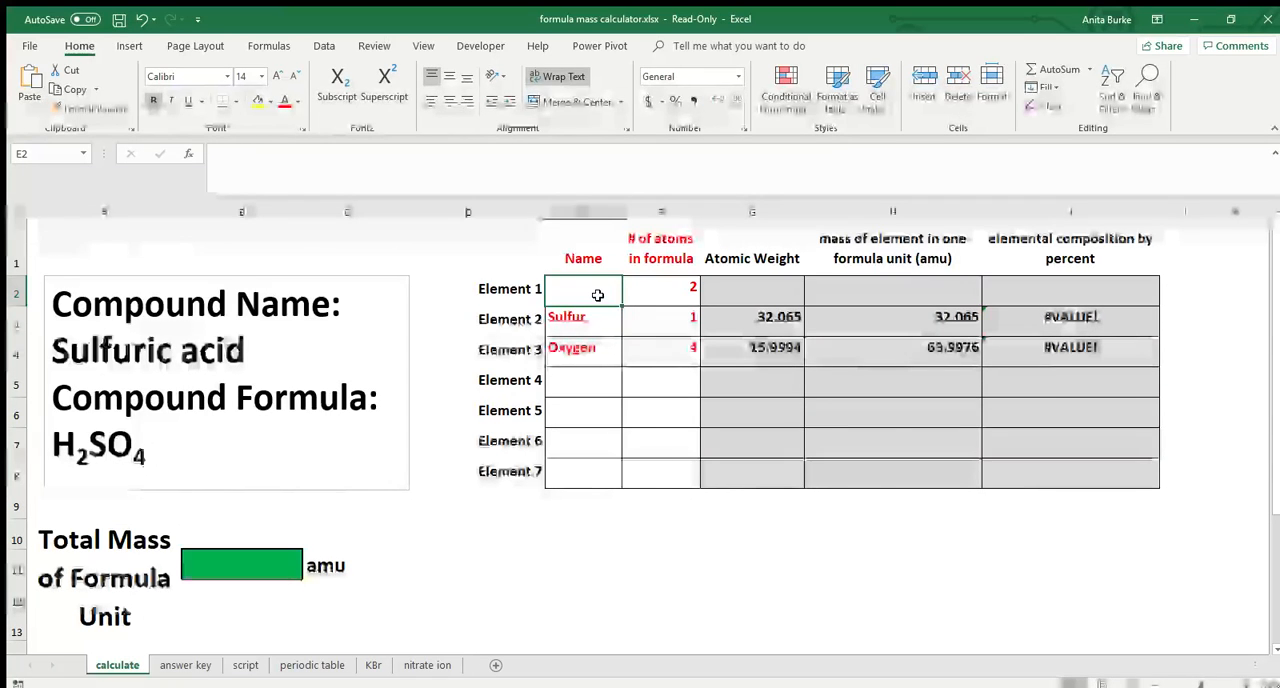
{"action": "type", "text": "Nitric"}
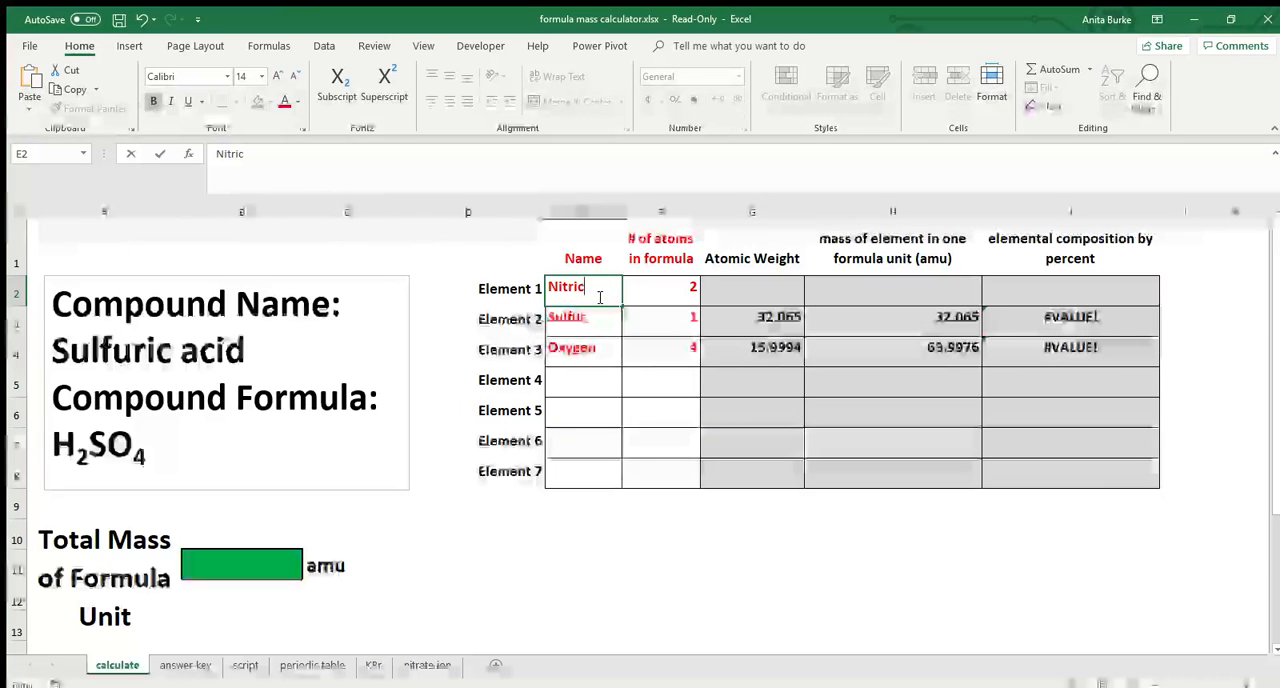
{"action": "left_click", "coordinate": [567, 318]}
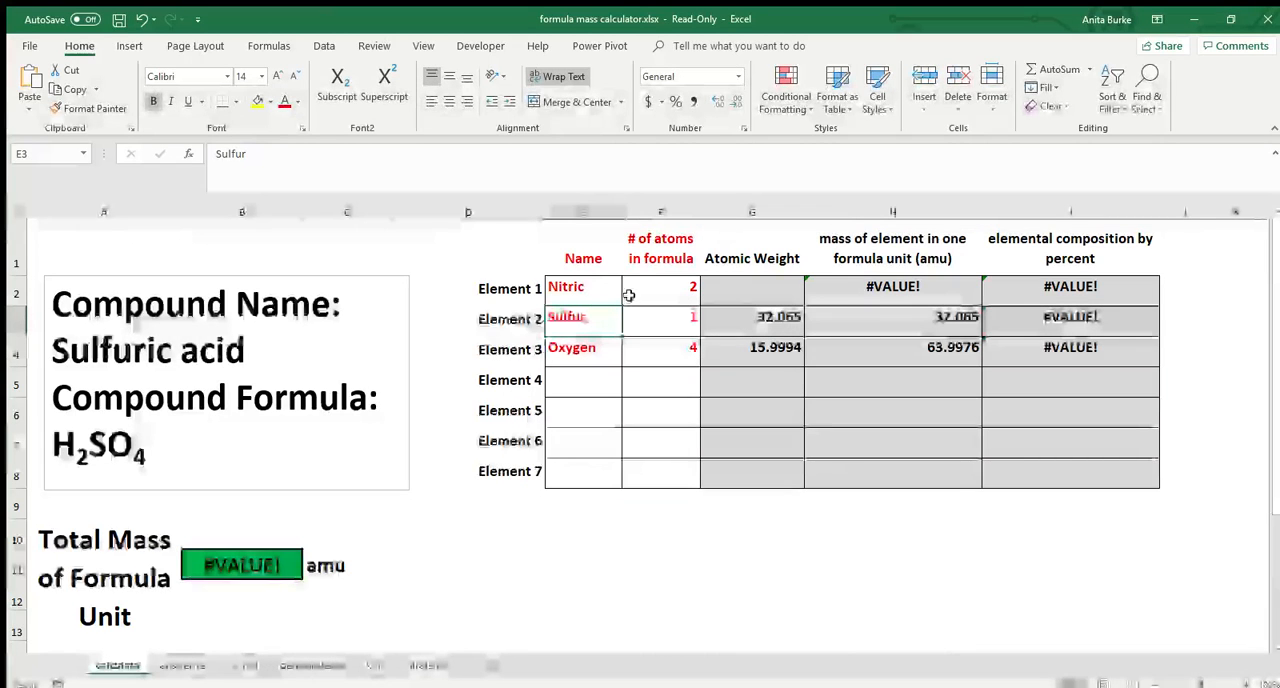
{"action": "left_click", "coordinate": [583, 287]}
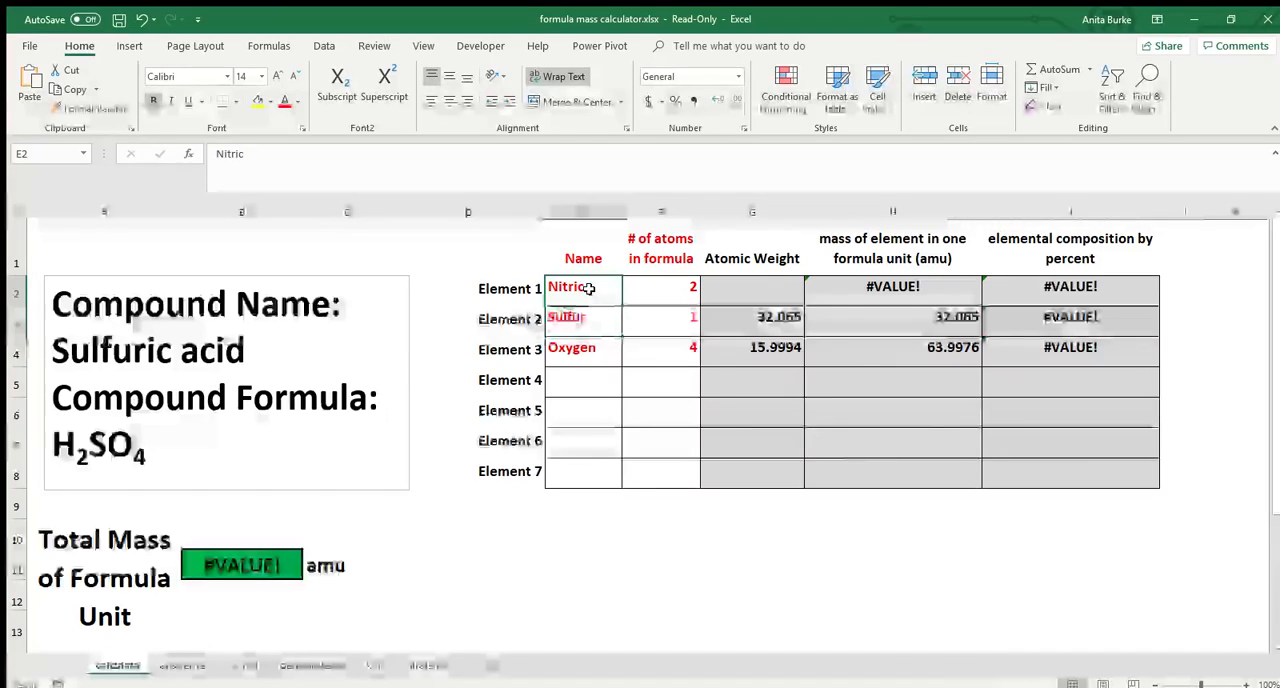
{"action": "double_click", "coordinate": [567, 287]}
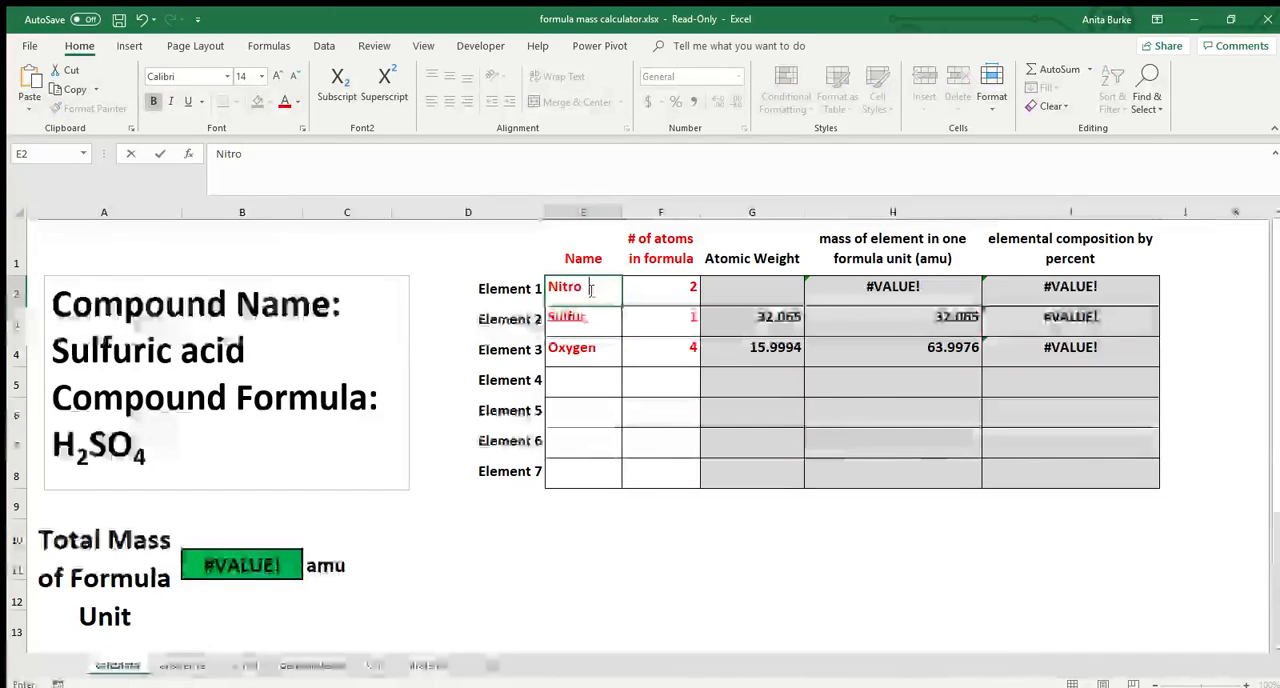
{"action": "type", "text": "gen"}
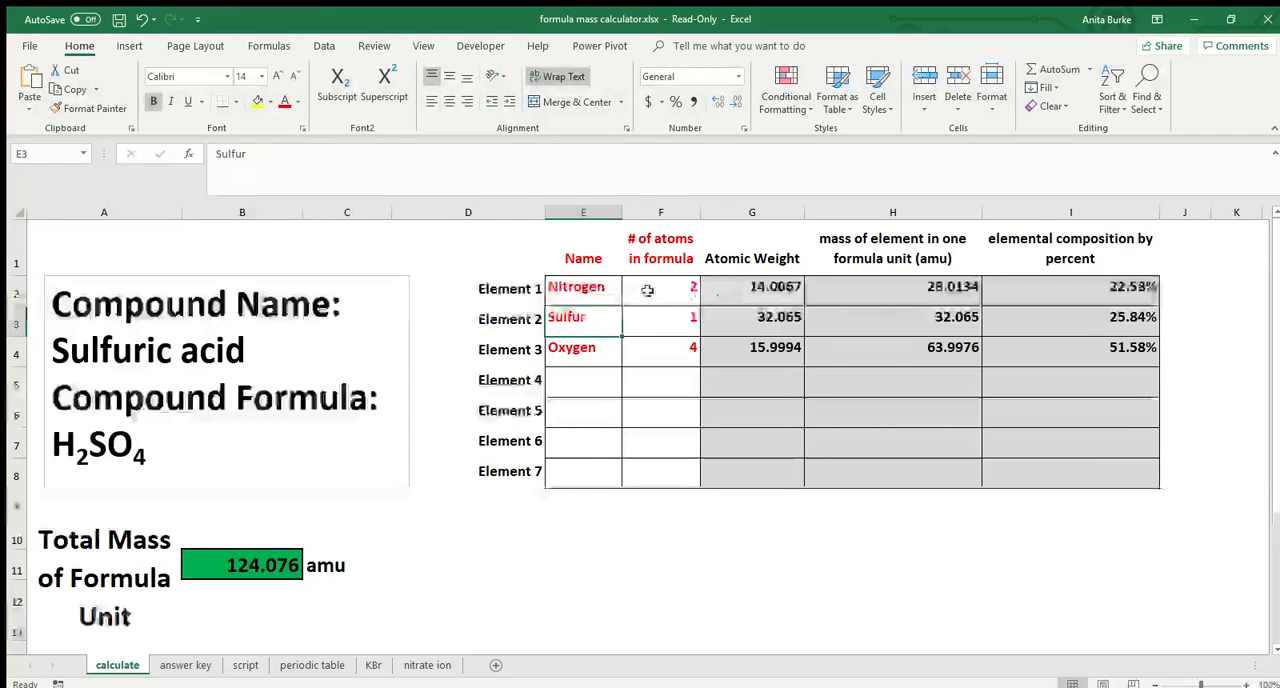
{"action": "left_click", "coordinate": [583, 287]}
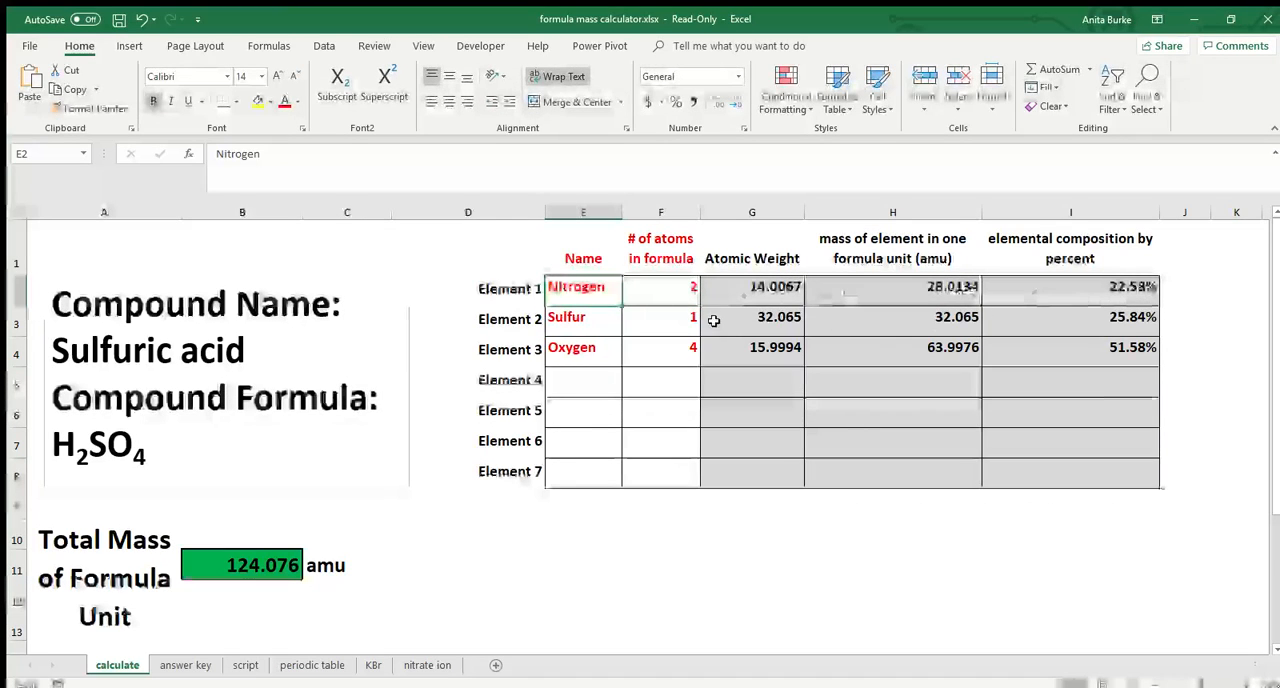
{"action": "left_click", "coordinate": [660, 287]}
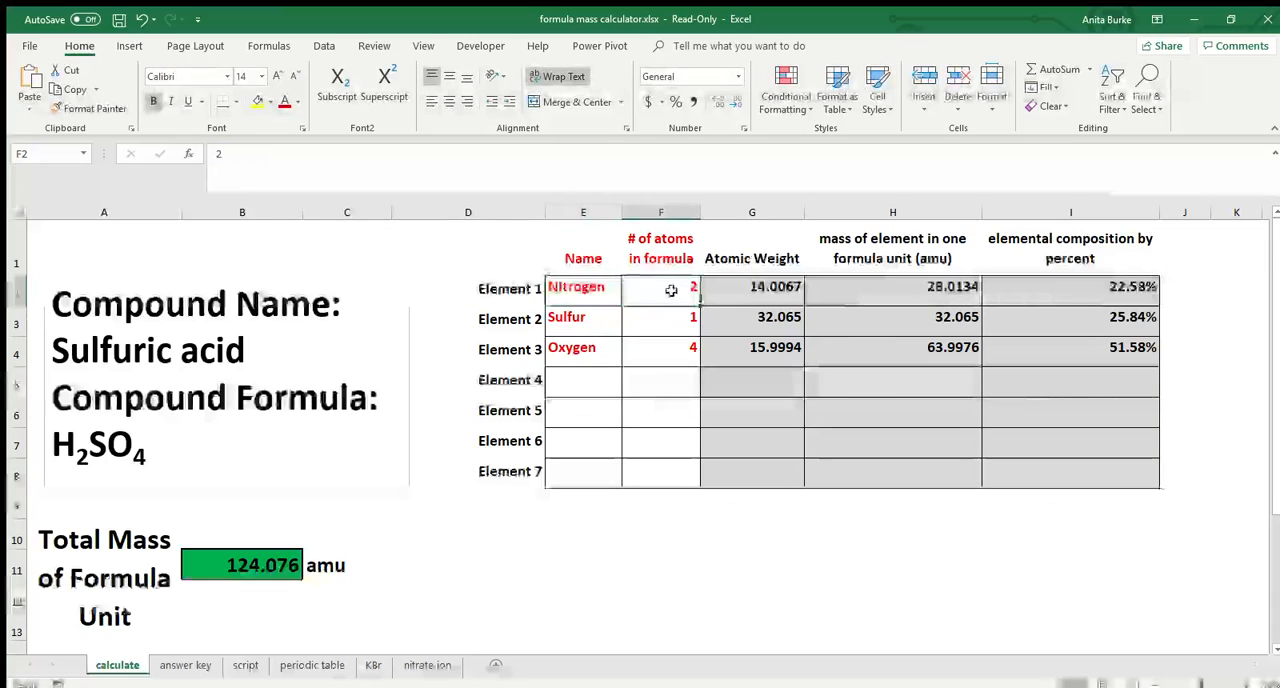
{"action": "left_click", "coordinate": [752, 287]}
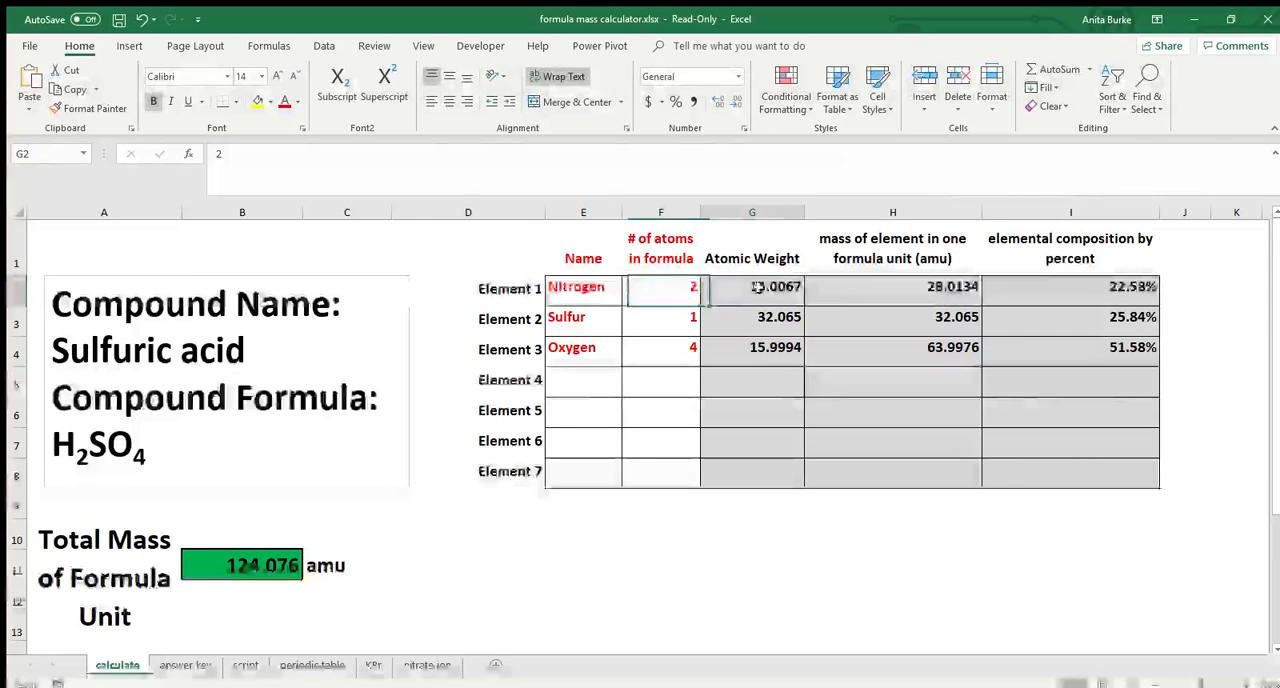
{"action": "left_click", "coordinate": [752, 287]}
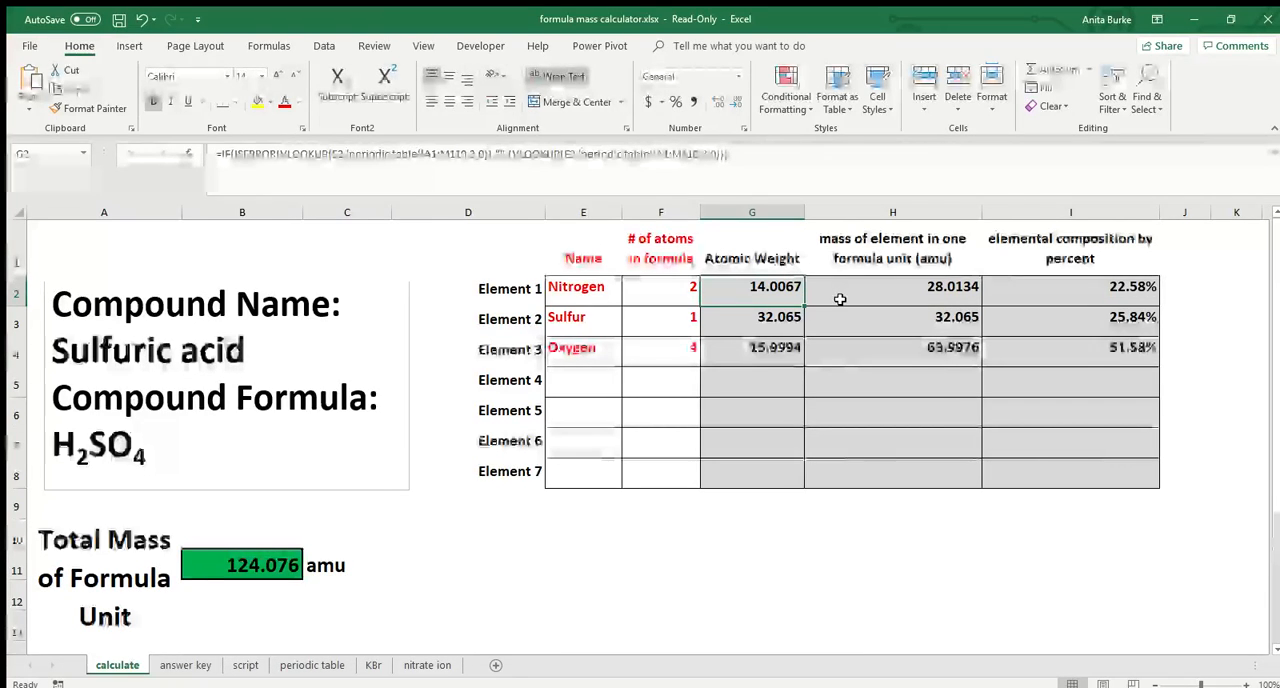
- Replace Nitrogen in E2 with Hydrogen, restoring the 98.0784 amu total
{"action": "left_click", "coordinate": [583, 287]}
{"action": "type", "text": "Hydro"}
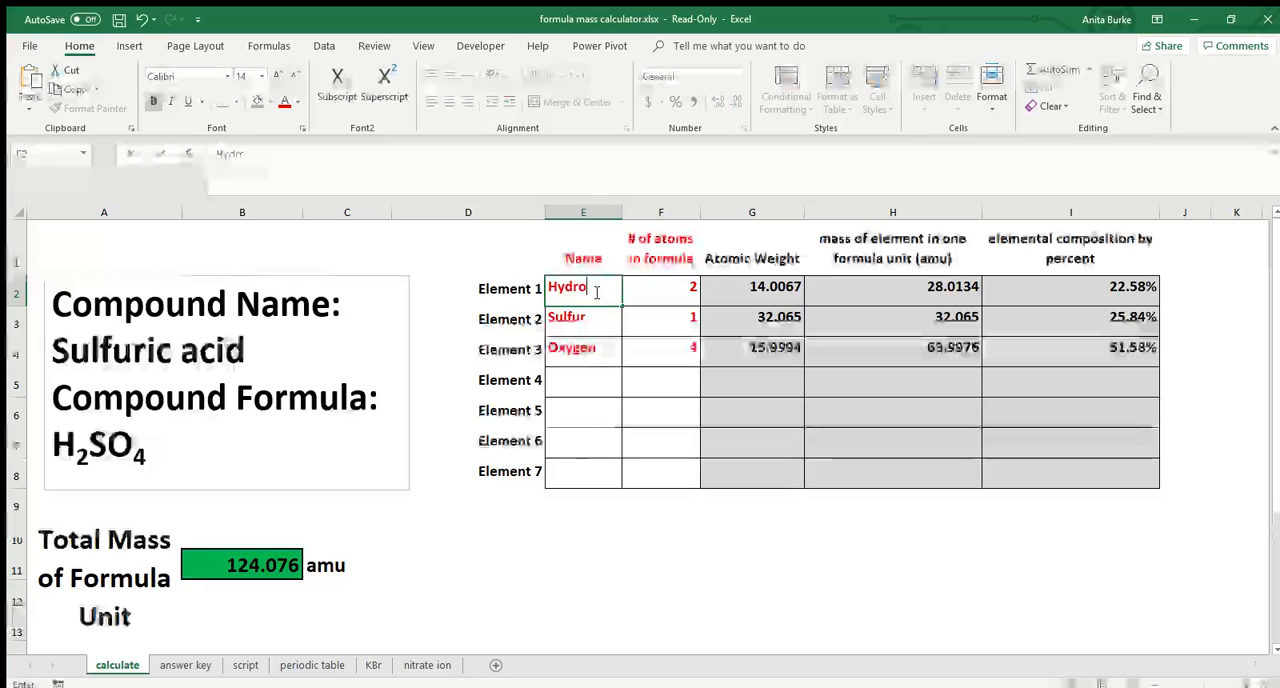
{"action": "type", "text": "gen"}
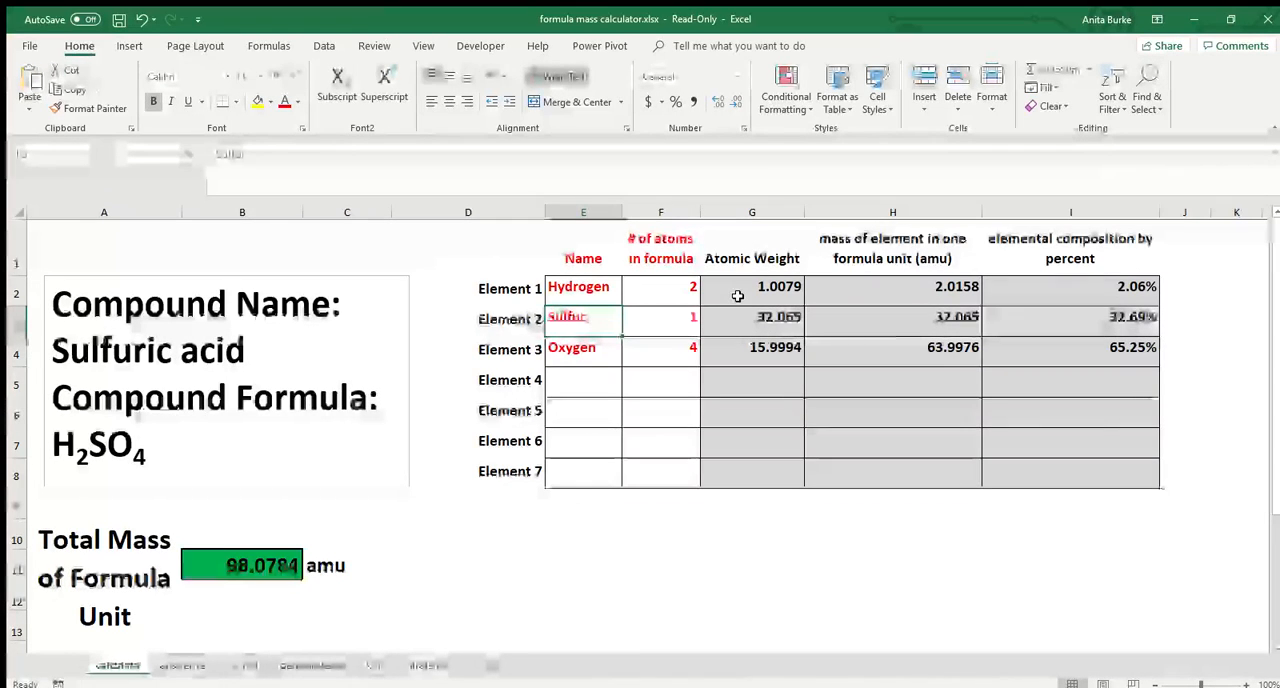
{"action": "left_click", "coordinate": [751, 287]}
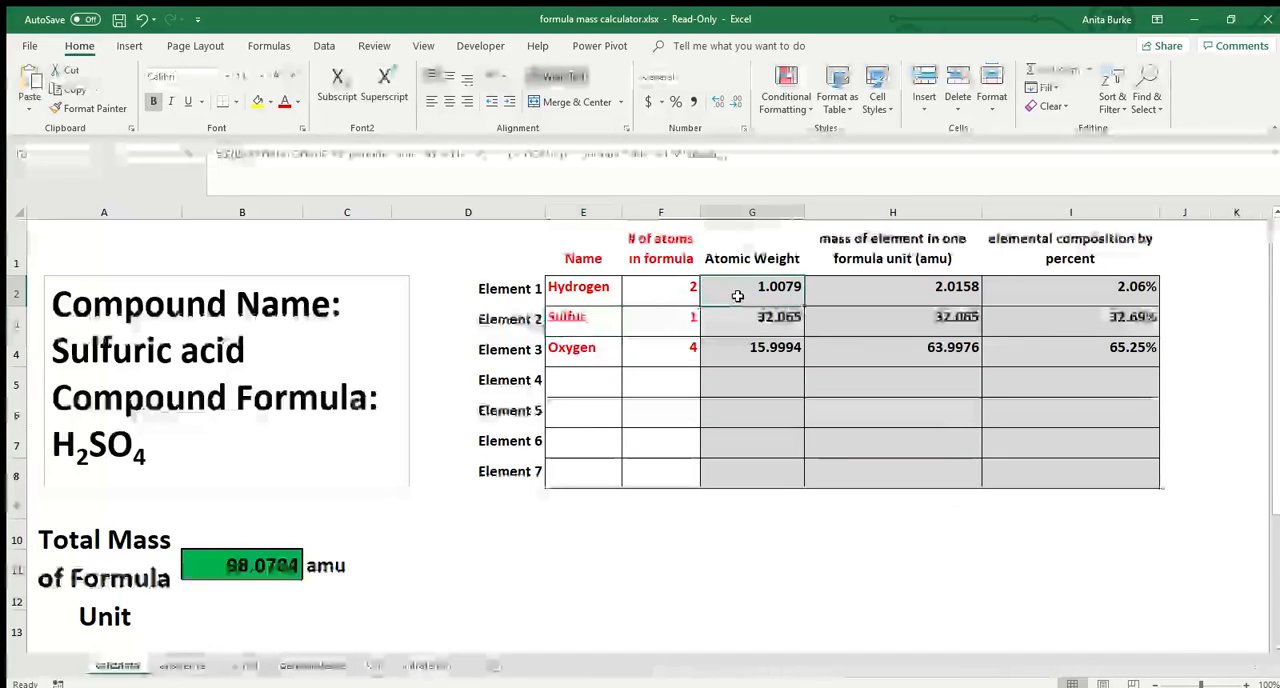
{"action": "left_click", "coordinate": [751, 287]}
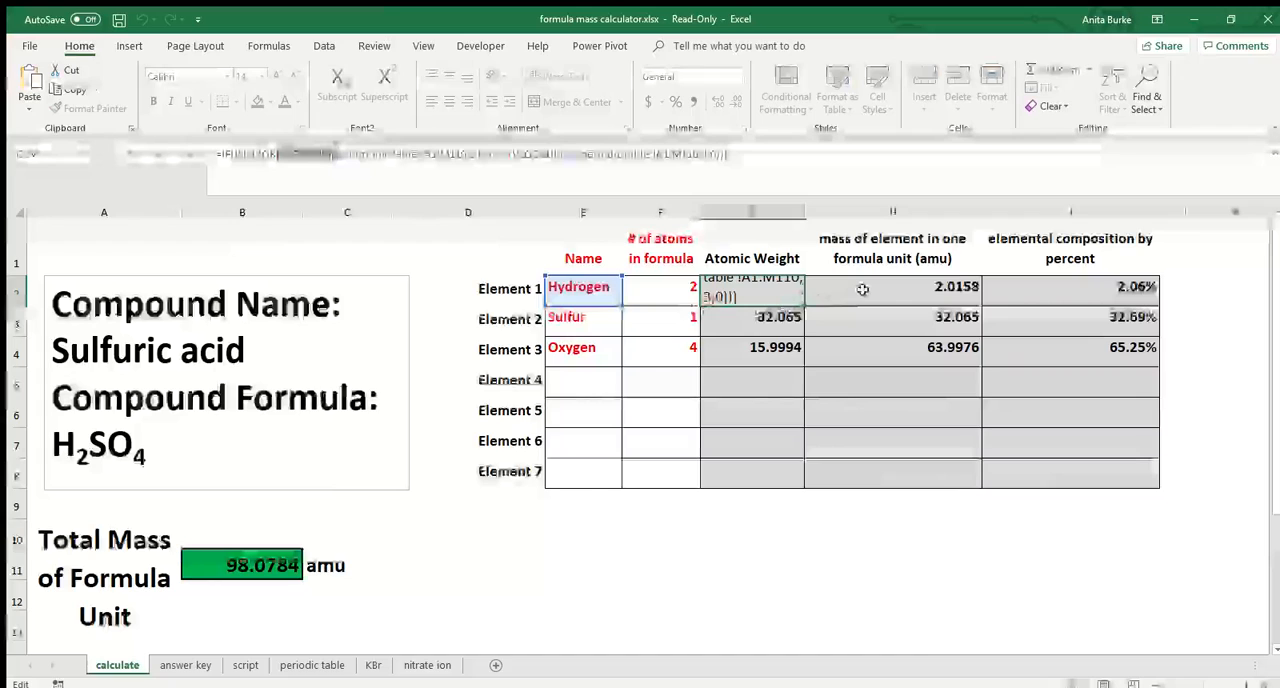
{"action": "left_click", "coordinate": [751, 288]}
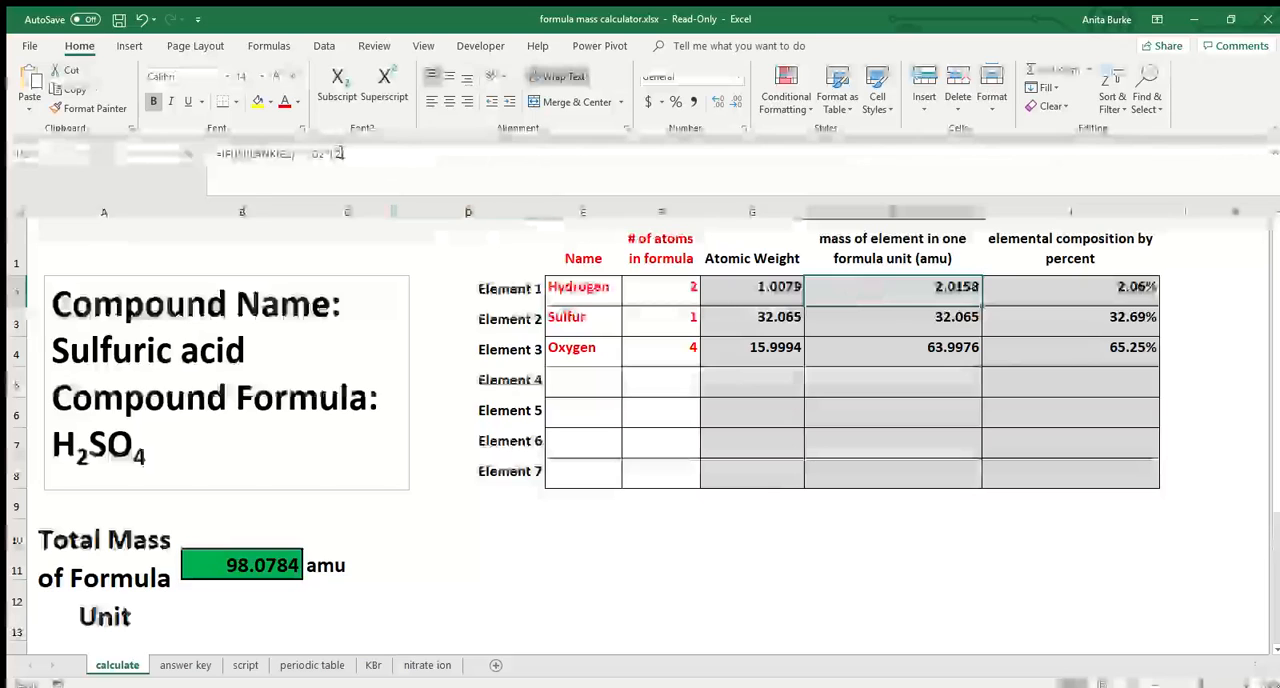
{"action": "left_click", "coordinate": [892, 287]}
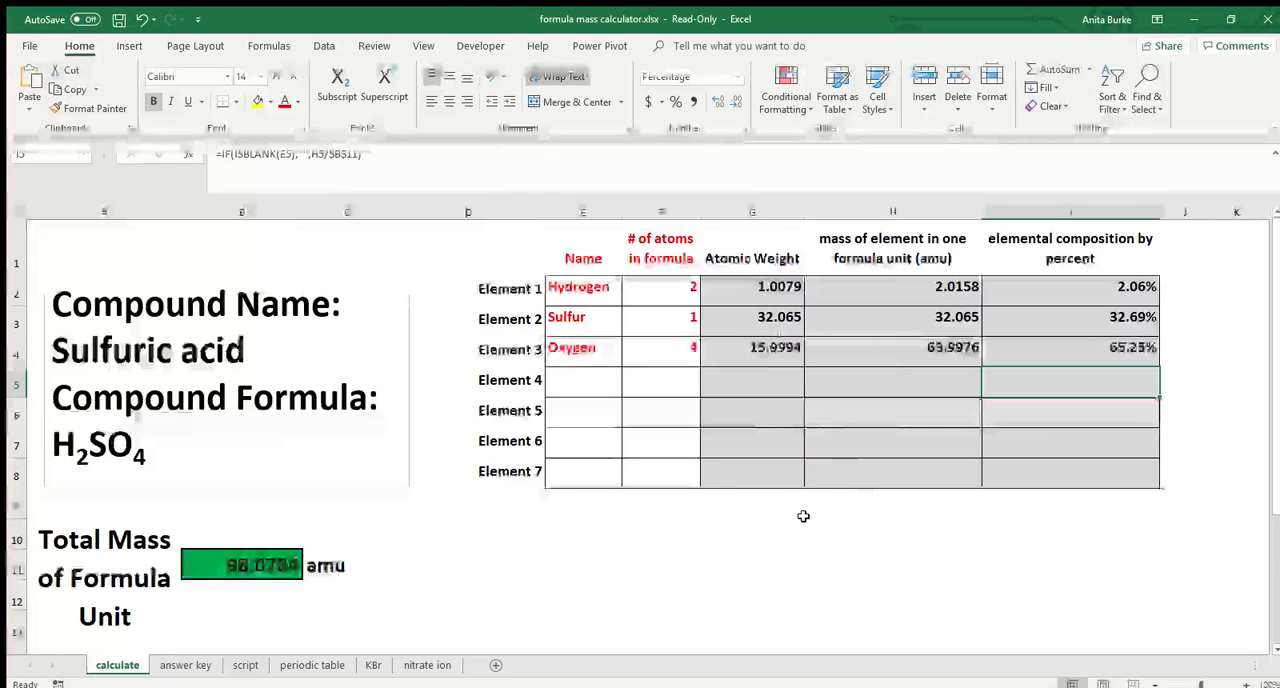
- Enter =6 in H10, then replace it with the formula =4+2
{"action": "left_click", "coordinate": [892, 533]}
{"action": "type", "text": "="}
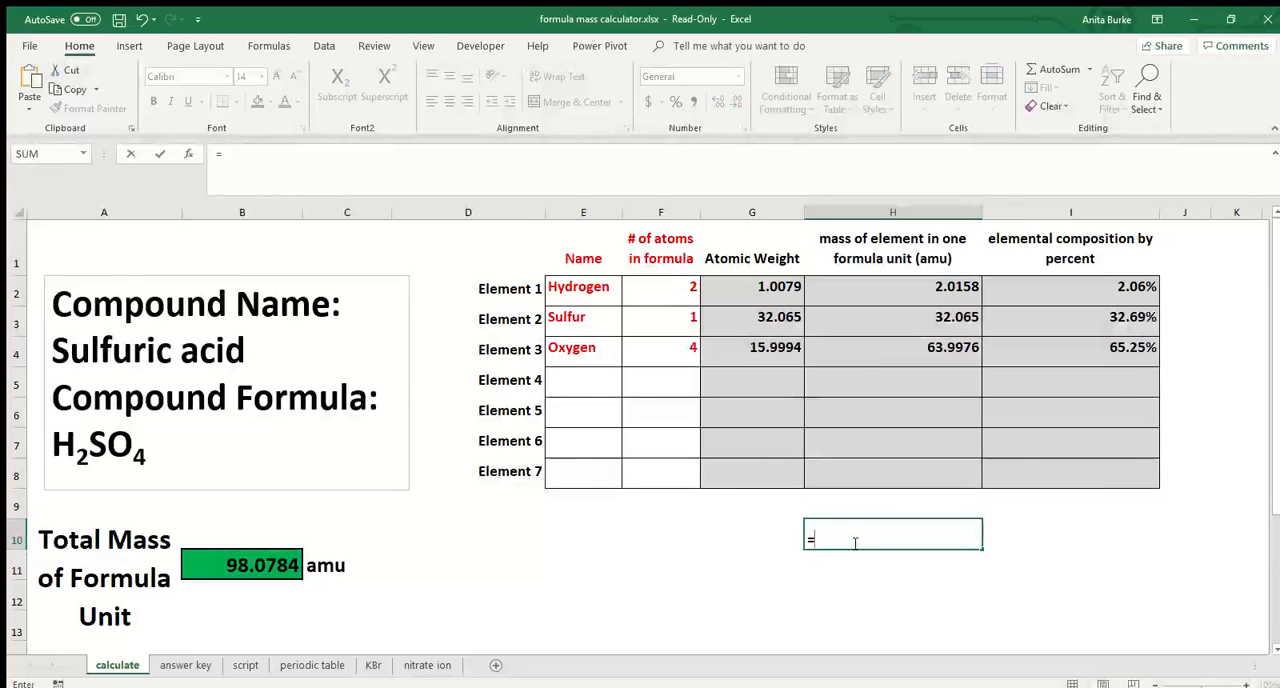
{"action": "type", "text": "6"}
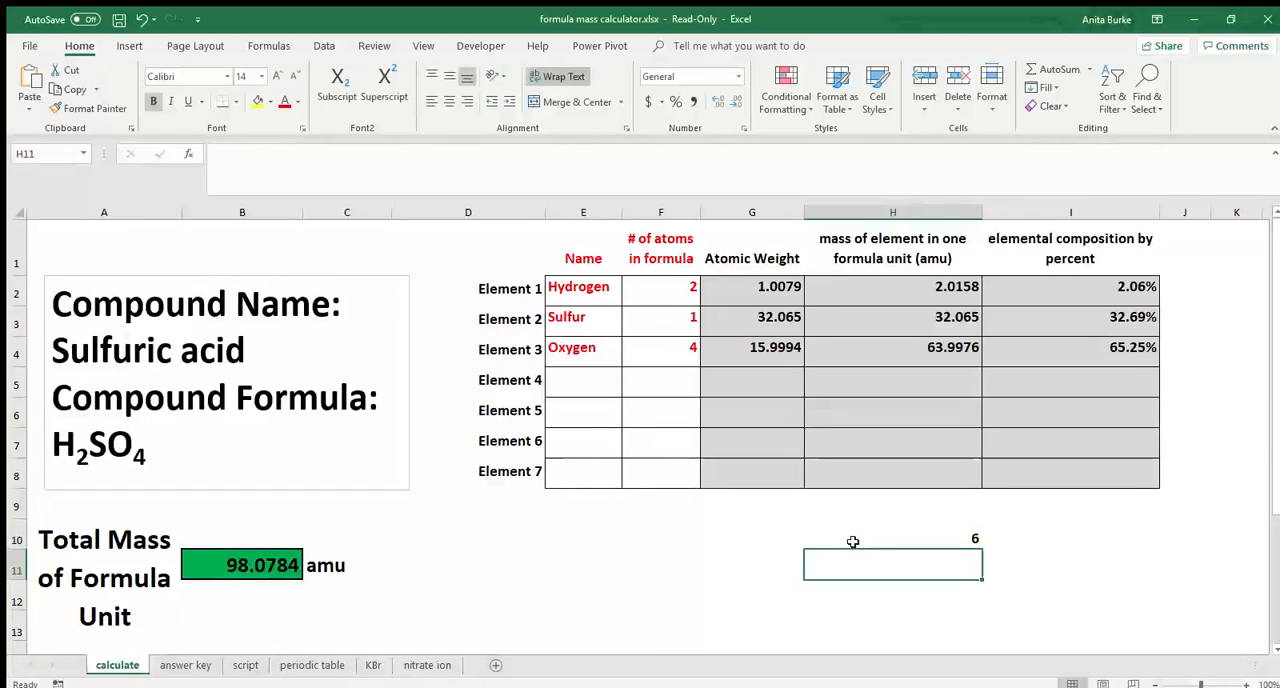
{"action": "left_click", "coordinate": [892, 533]}
{"action": "type", "text": "="}
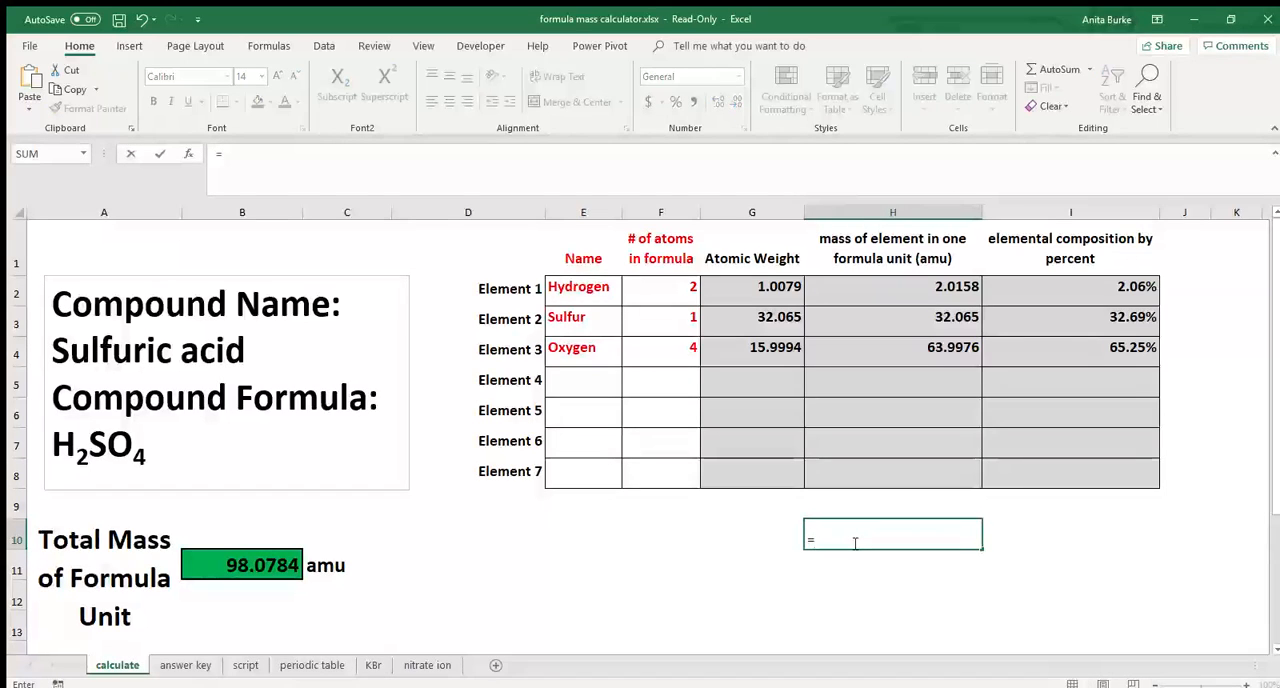
{"action": "type", "text": "4+"}
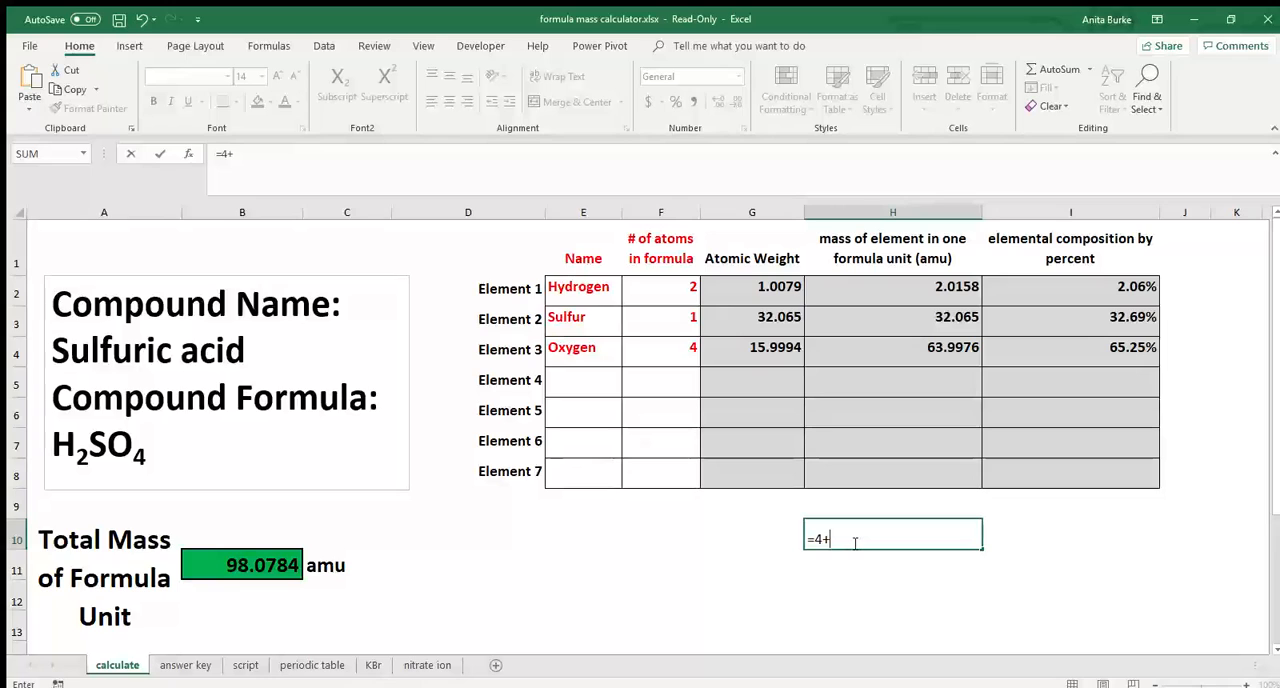
{"action": "type", "text": "2"}
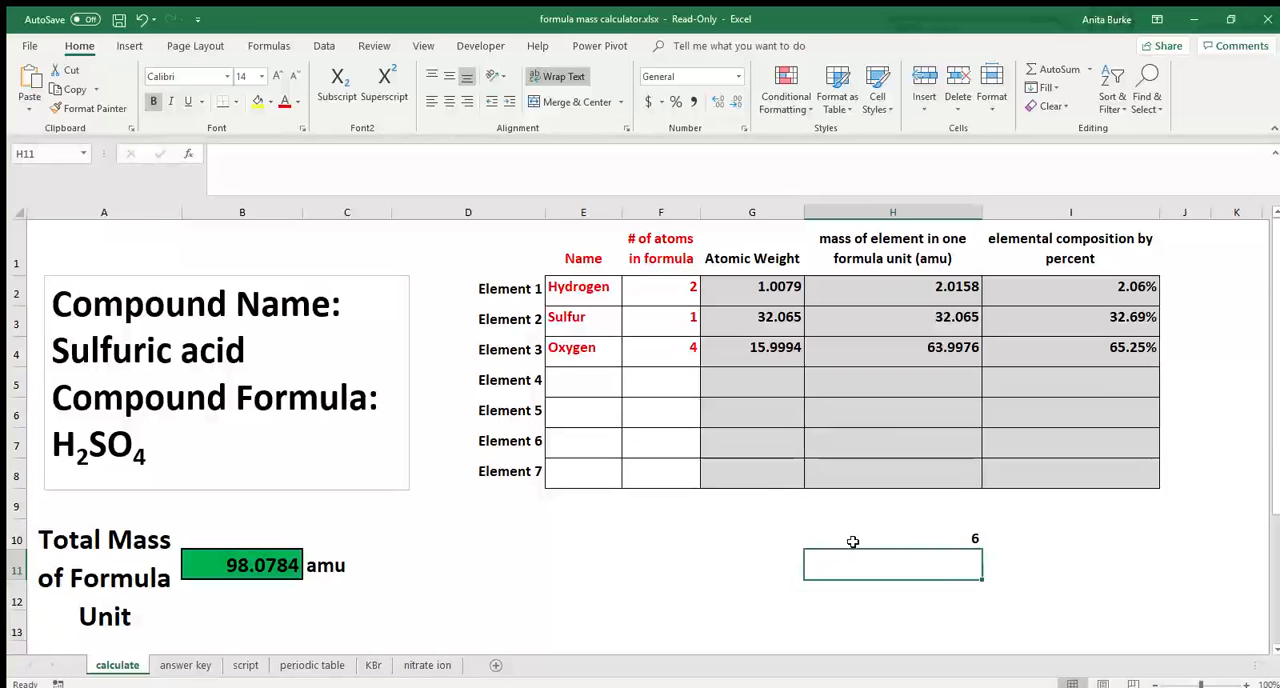
- Inspect the =4+2 formula in H10 and delete it
{"action": "left_click", "coordinate": [892, 538]}
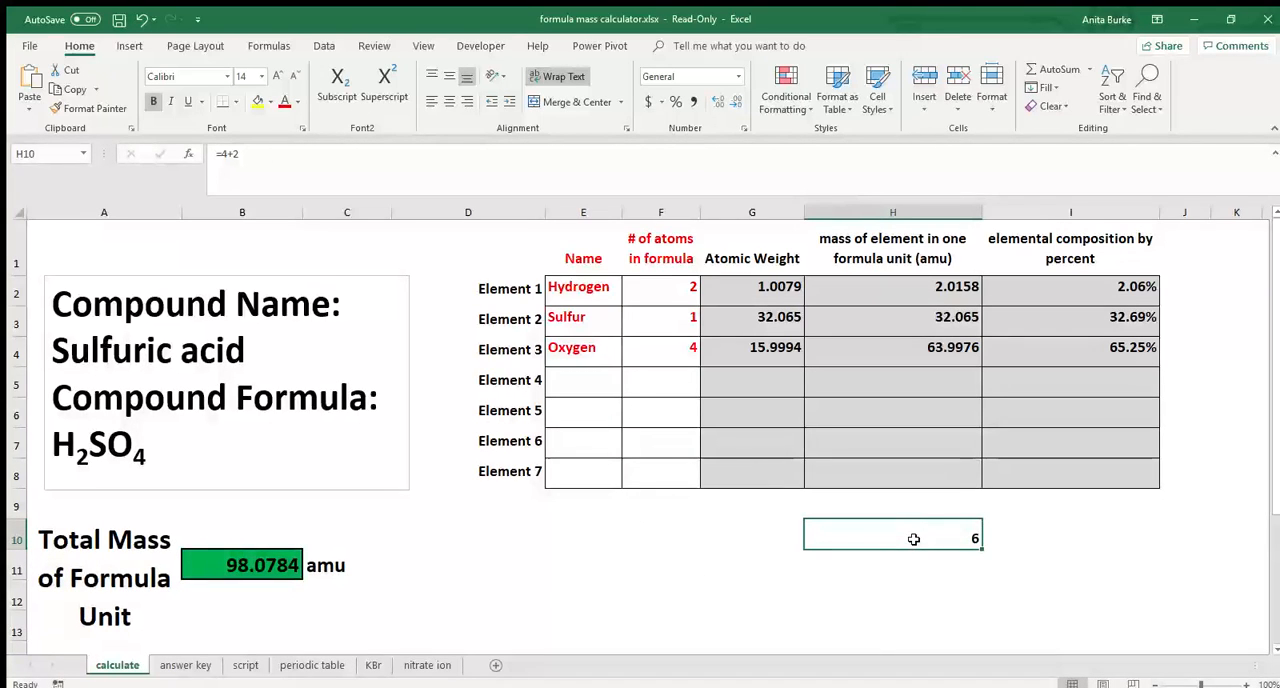
{"action": "mouse_move", "coordinate": [930, 567]}
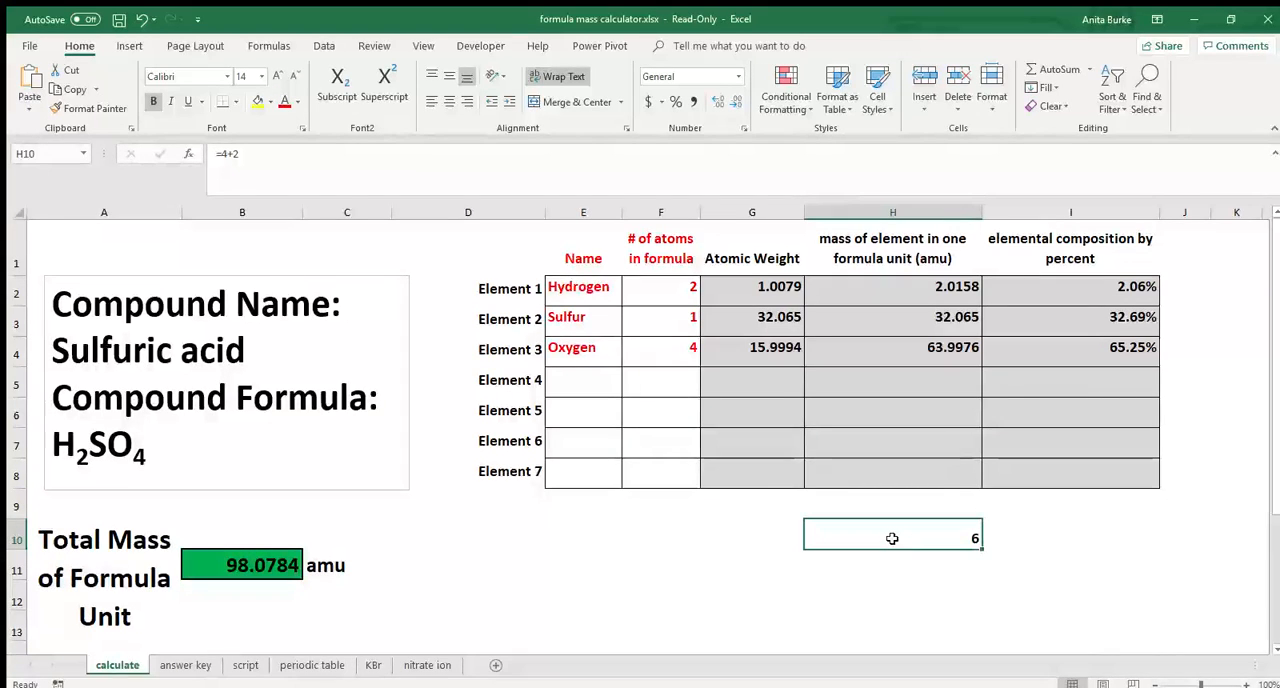
{"action": "key", "text": "Delete"}
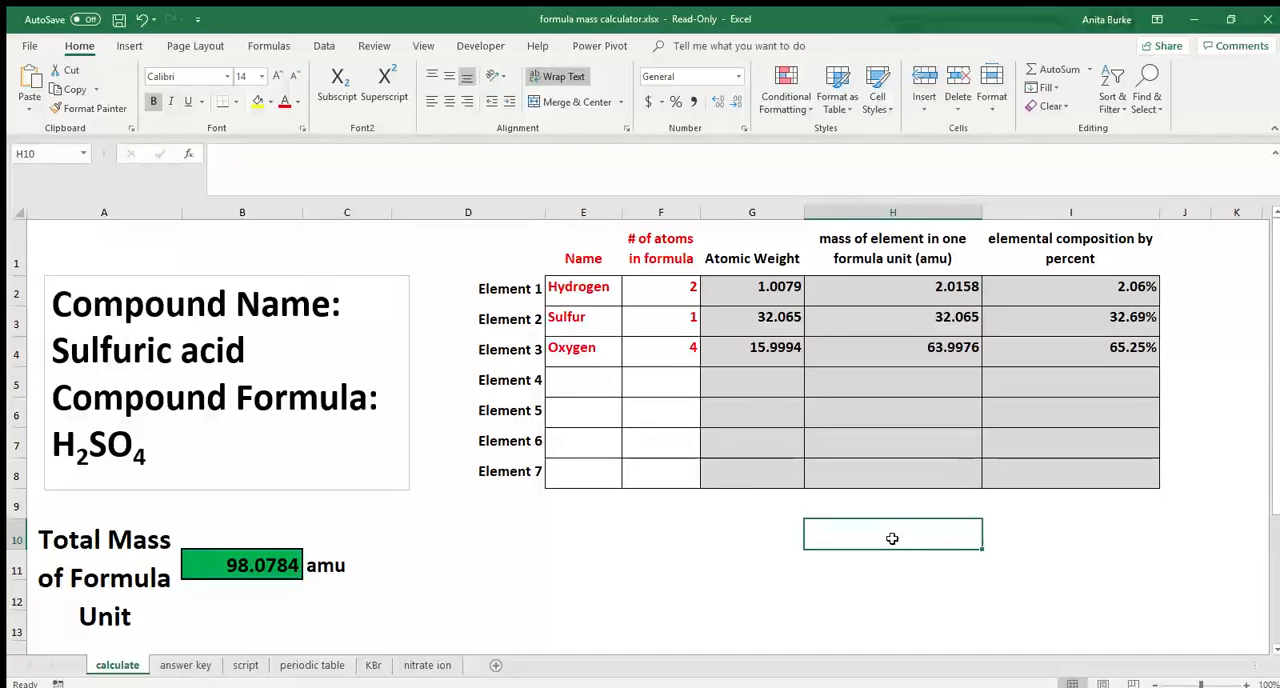
{"action": "mouse_move", "coordinate": [760, 294]}
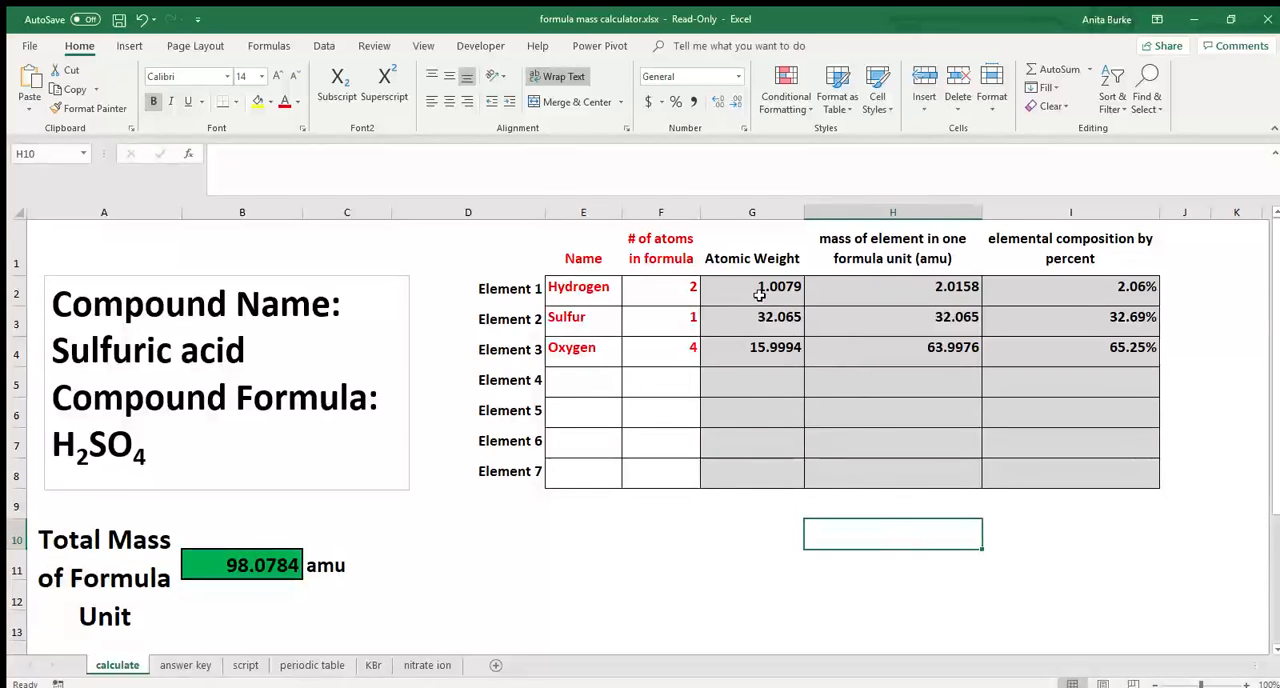
- Rewrite G2 as =VLOOKUP(E2,'periodic table'!A1:M110,3,0) without the IF/ISERROR wrapper
{"action": "left_click", "coordinate": [752, 287]}
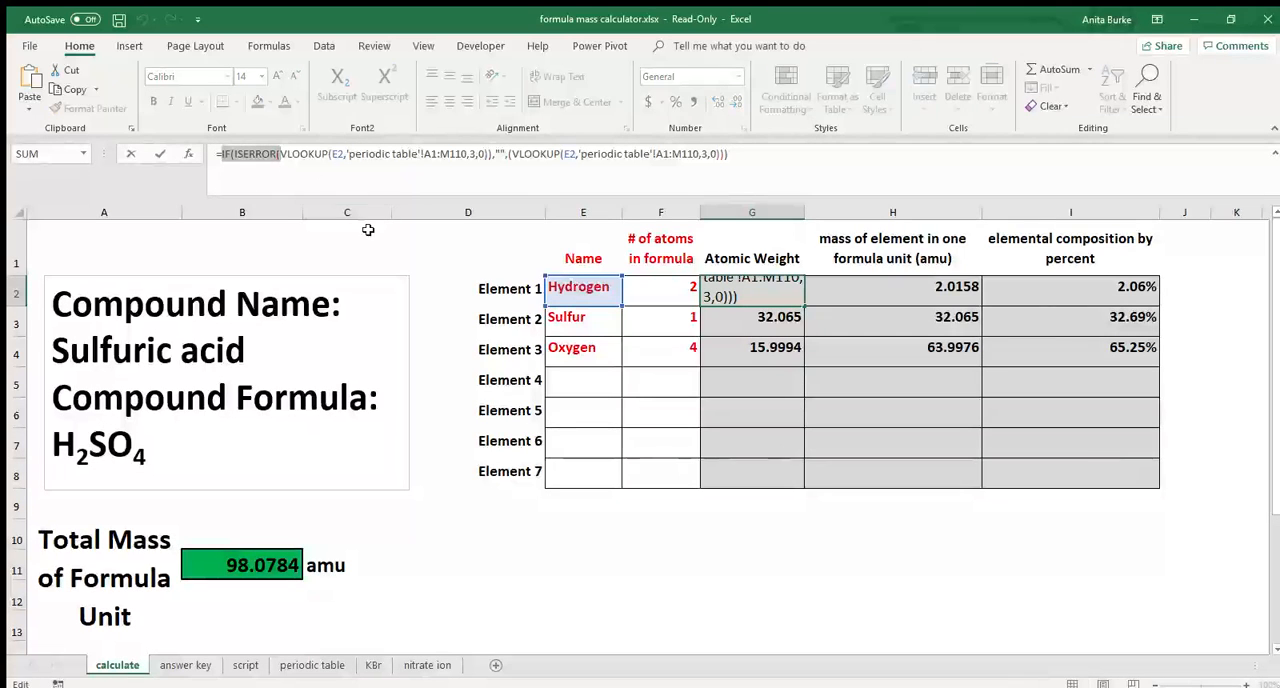
{"action": "left_click", "coordinate": [346, 212]}
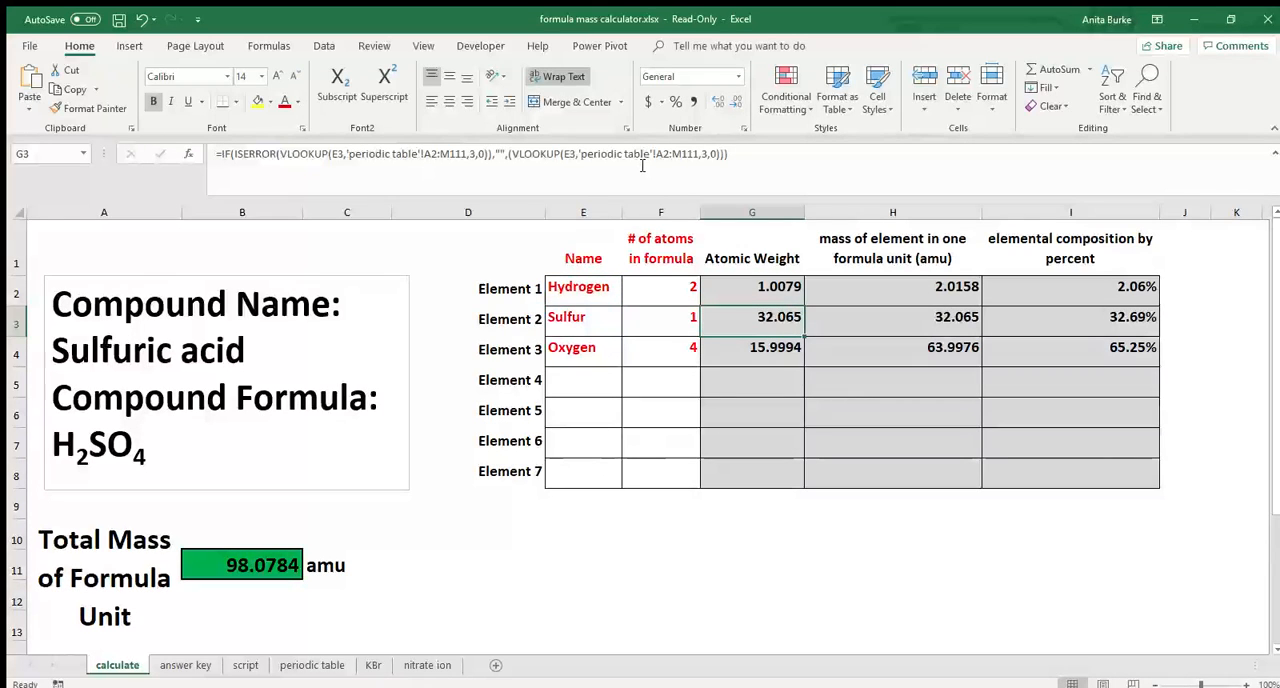
{"action": "left_click", "coordinate": [751, 286]}
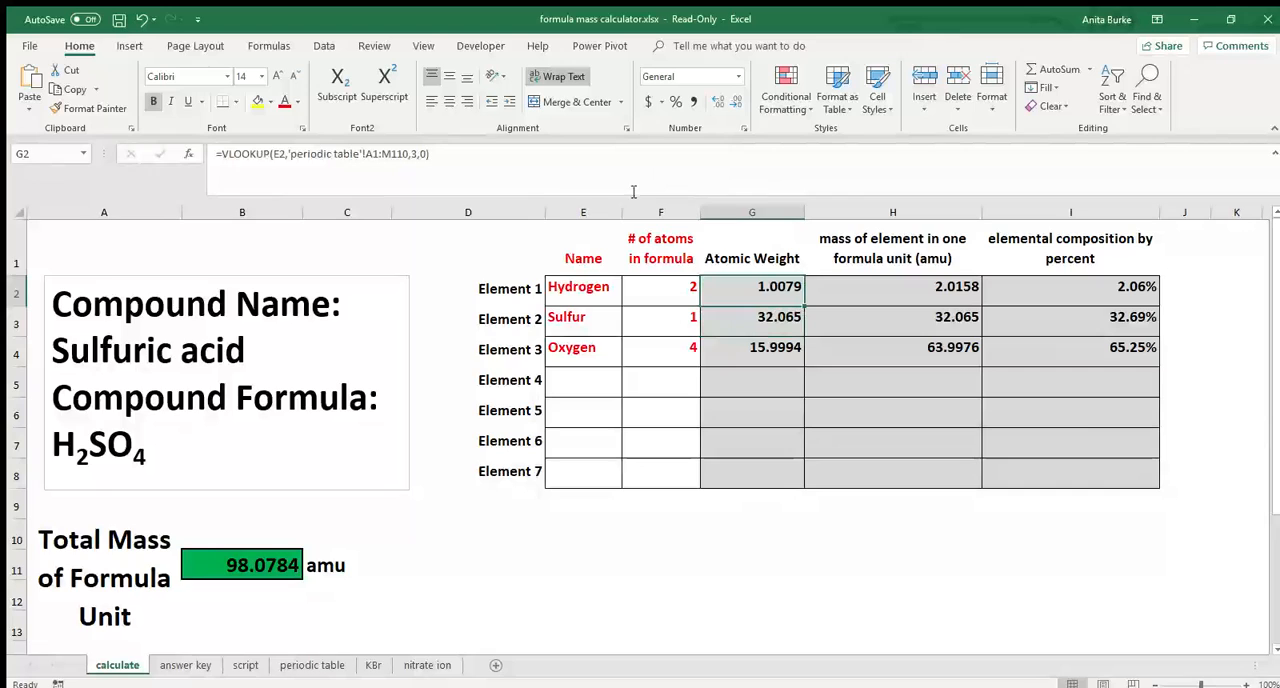